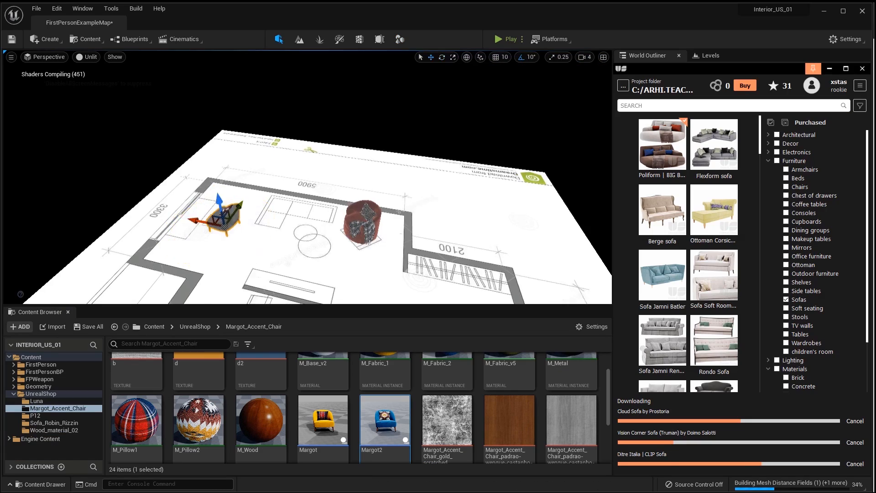
Filter the UnrealShop furniture library and download the Furnitera Jordan dining table
left_click(34, 415)
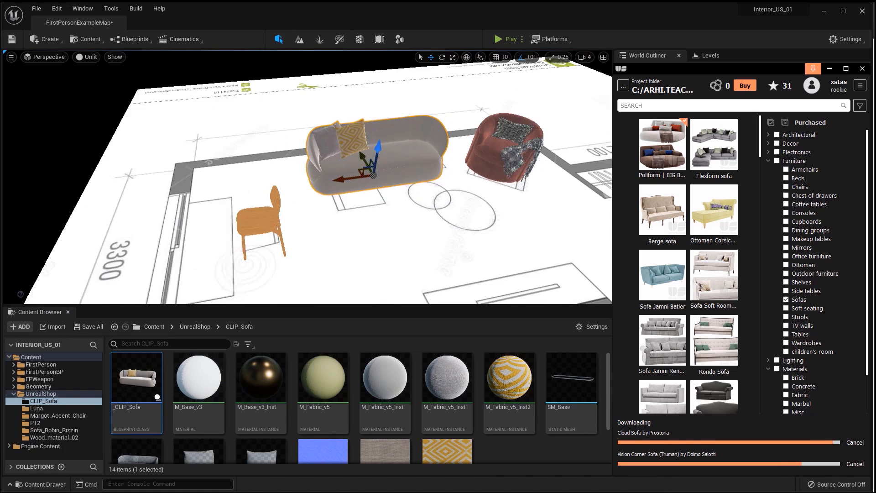
left_click(43, 408)
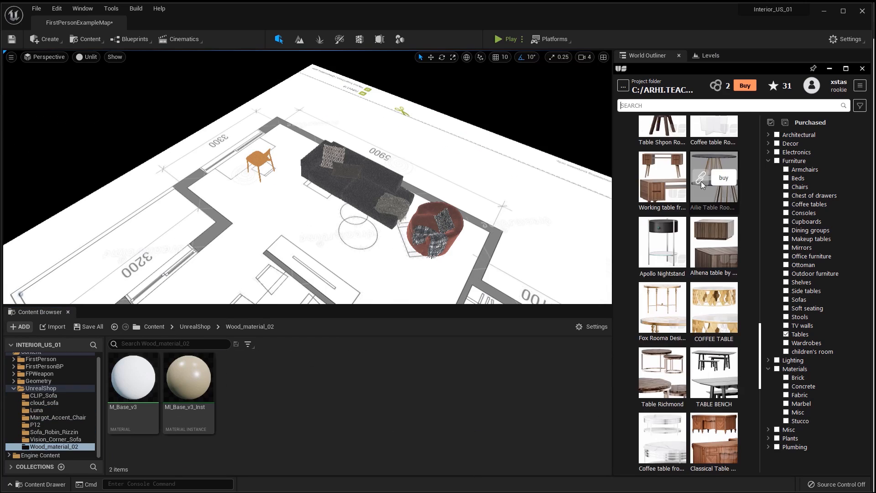
scroll("down", 3)
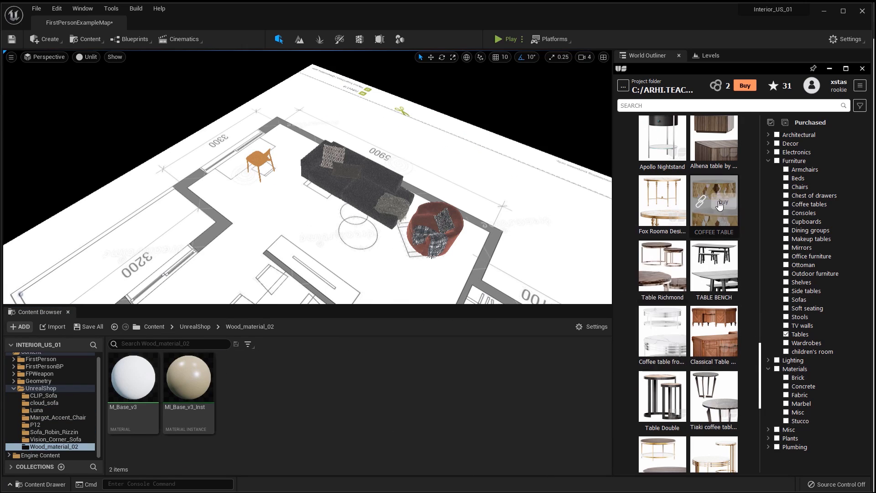
left_click(714, 202)
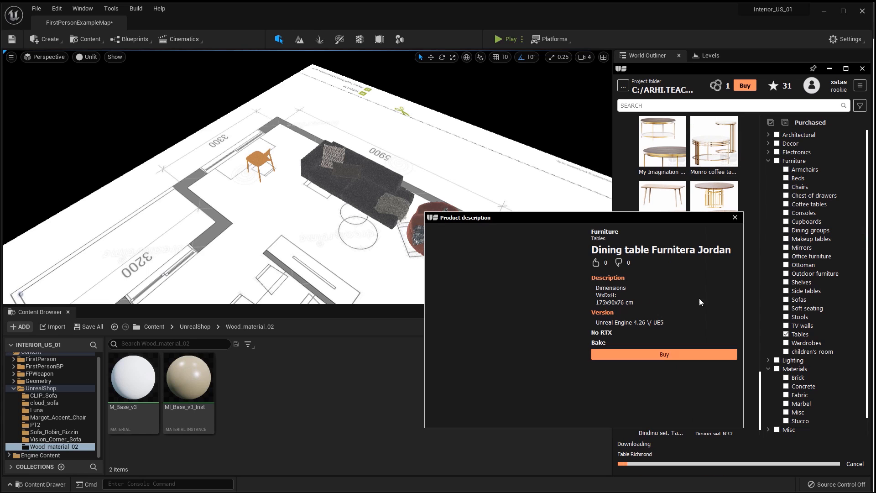
left_click(663, 354)
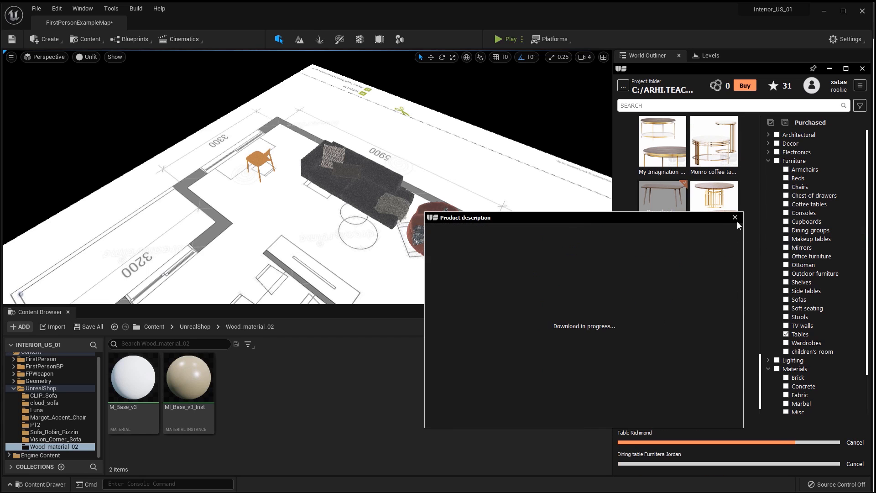
left_click(735, 217)
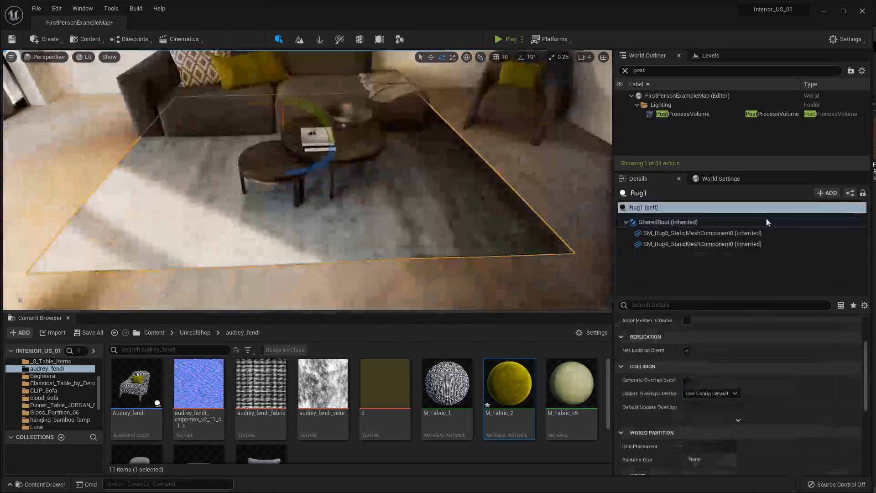
Open the M_Fabric_2 material instance and adjust its 04_BC_Albedo value
double_click(508, 382)
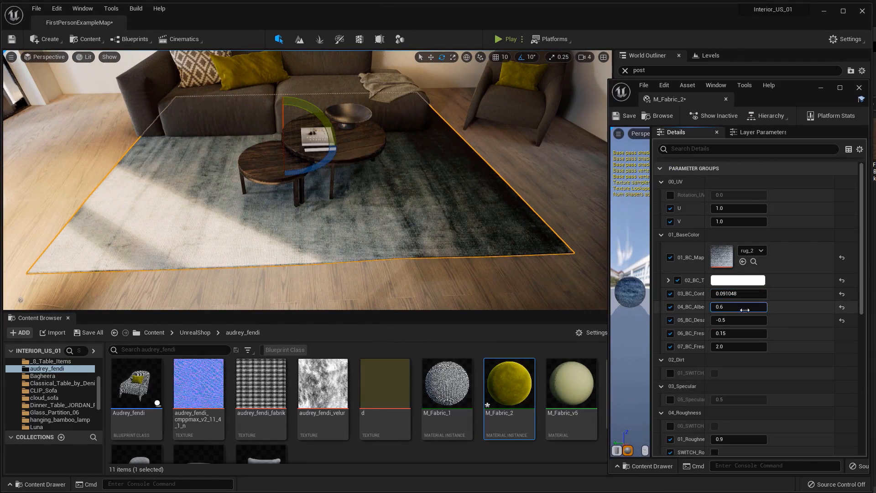
left_click(737, 280)
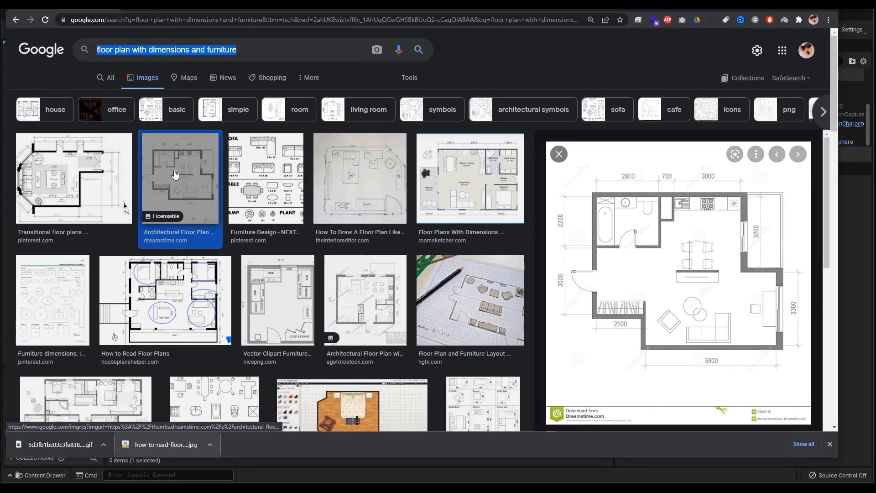
Preview the transitional and dimensioned architectural floor plan images
left_click(558, 154)
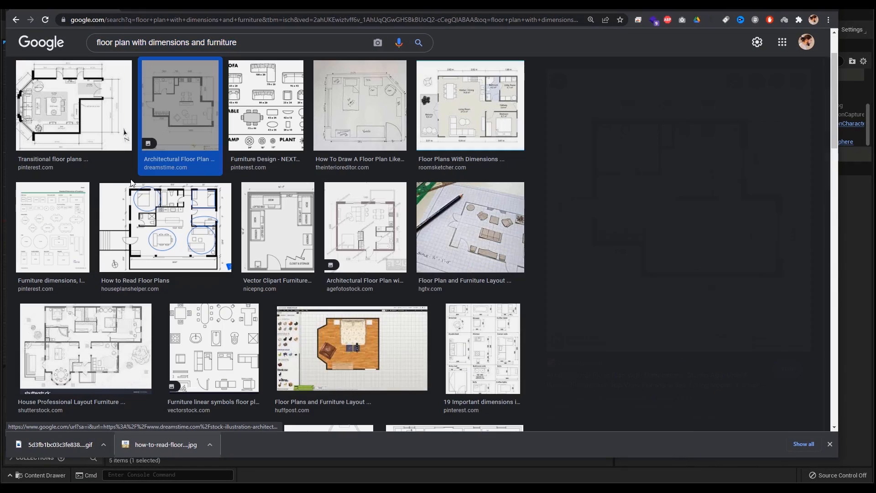
left_click(73, 105)
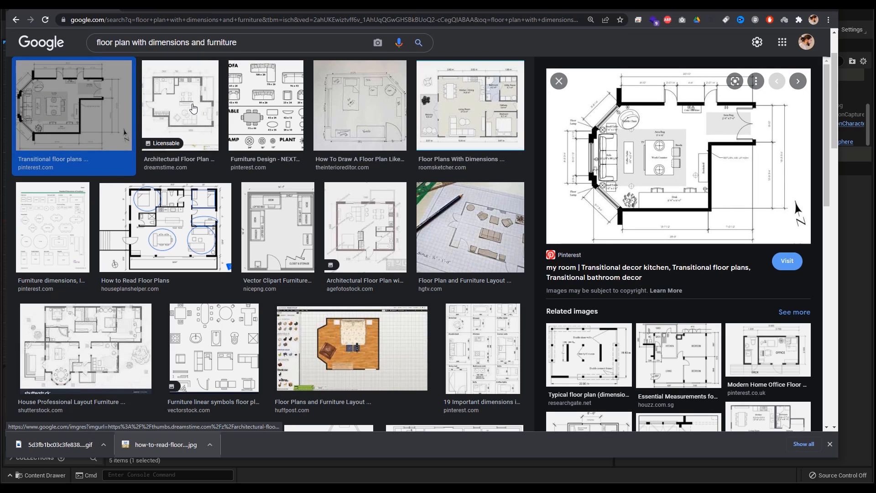
left_click(180, 104)
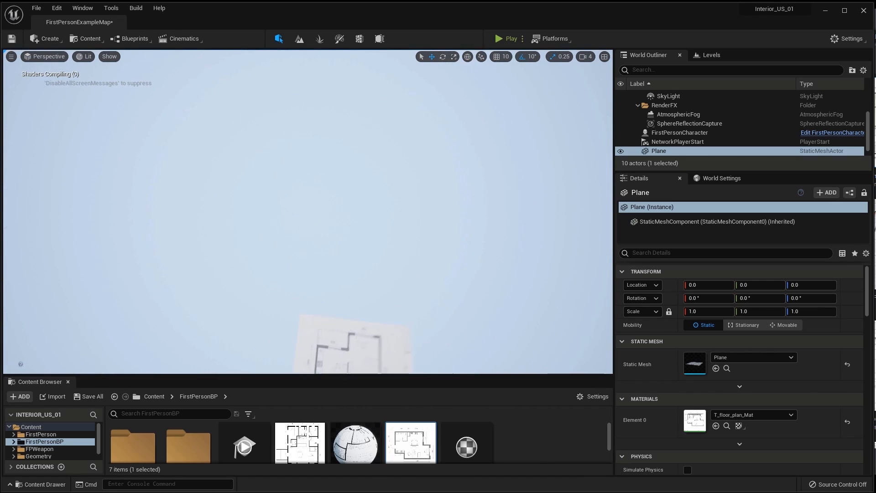
Add a cube scaled to 2.2, then scale the floor-plan plane to 9.25
left_click(47, 39)
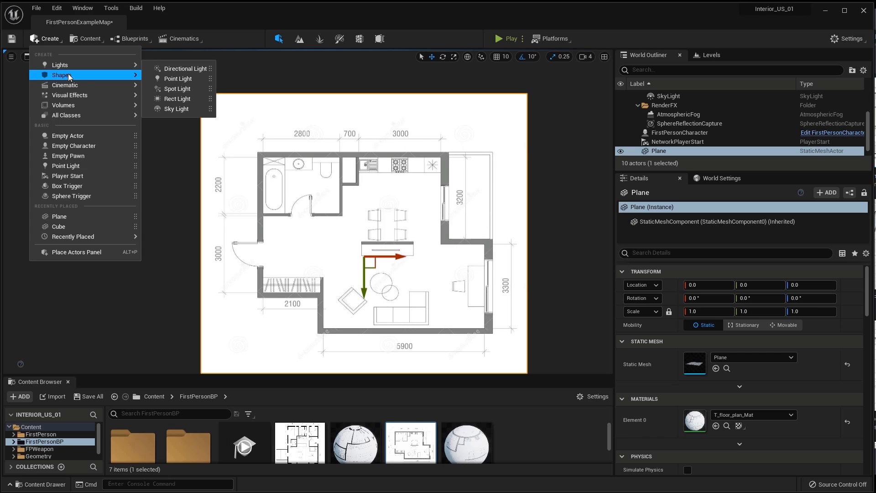
left_click(58, 227)
type("5.5")
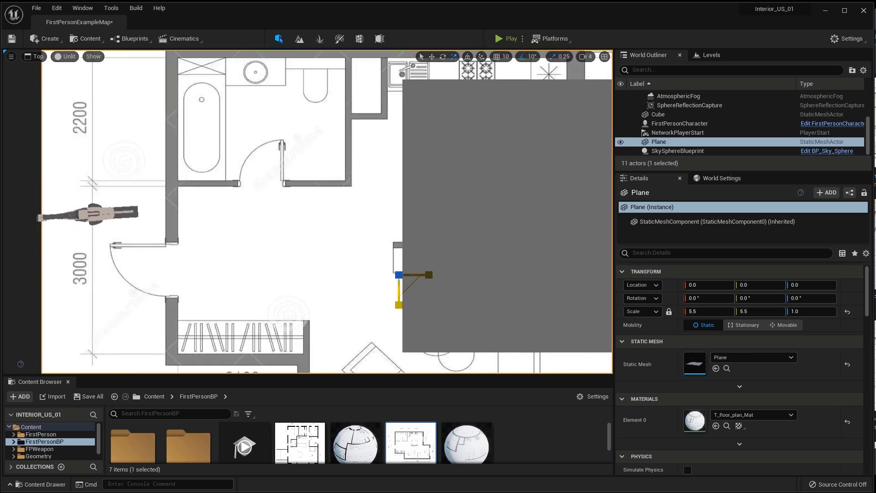
left_click(658, 115)
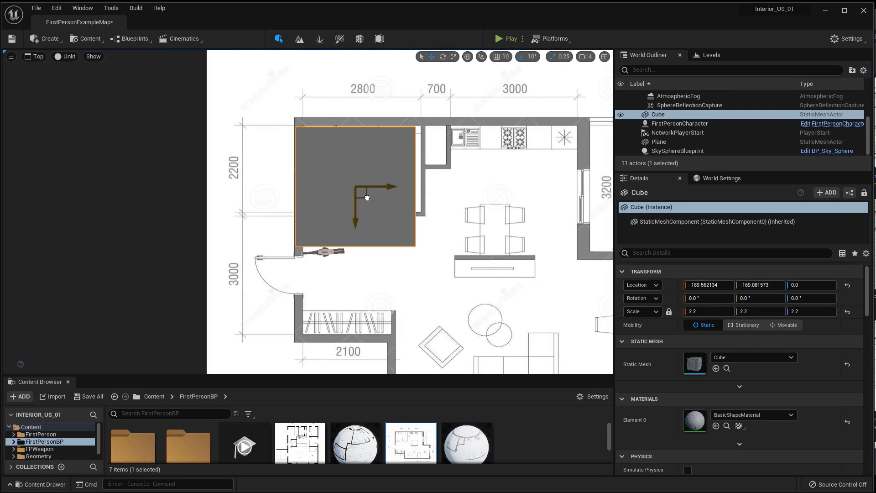
left_click(659, 141)
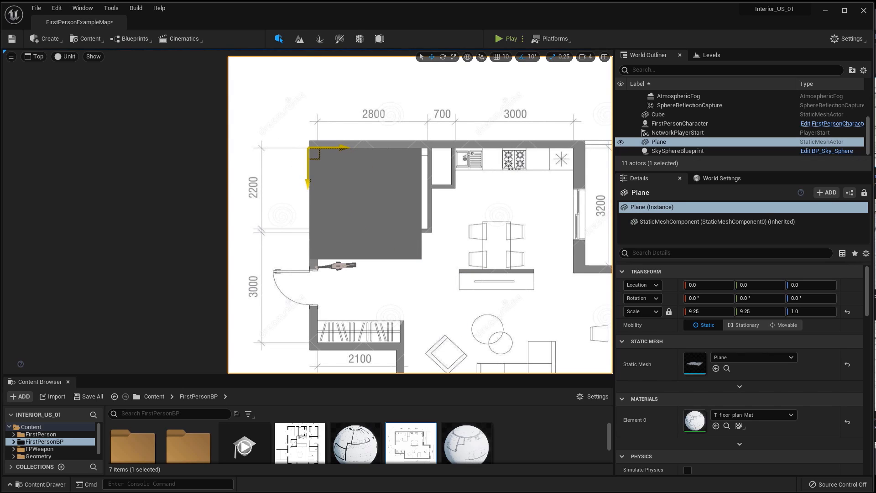
mouse_move(335, 147)
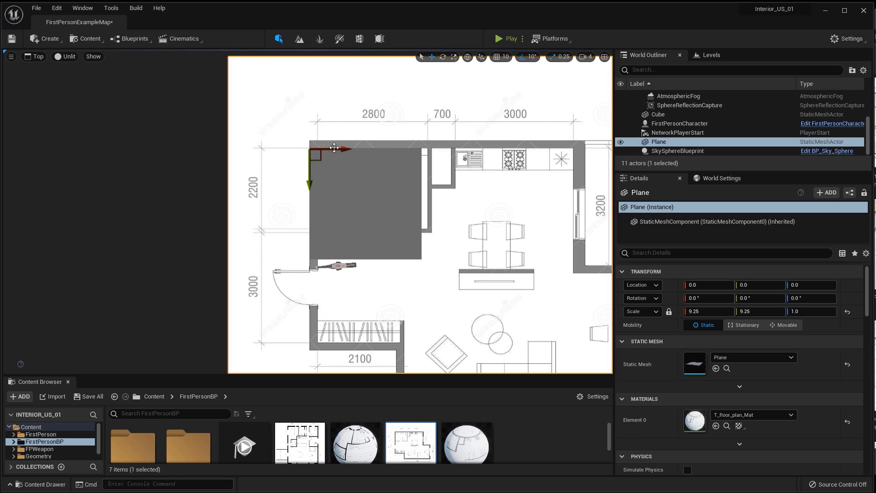
Apply Pivot > Set as Pivot Offset to the floor-plan plane
right_click(334, 147)
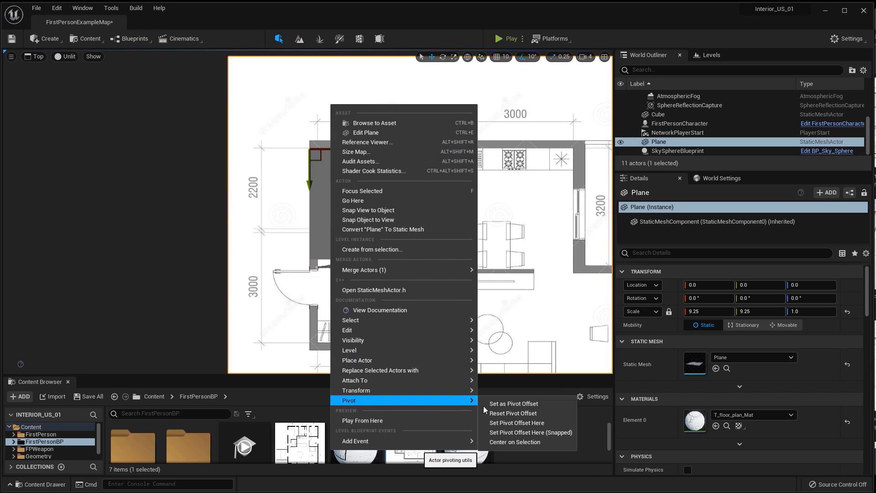
mouse_move(513, 404)
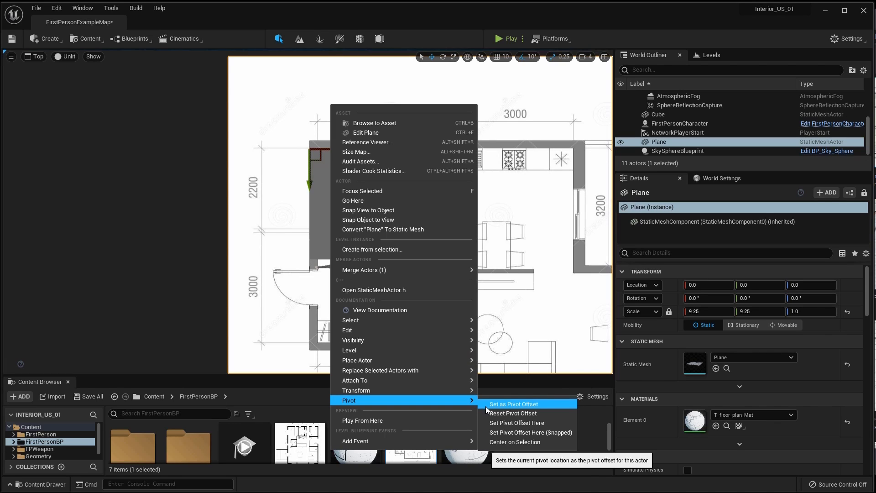
left_click(513, 403)
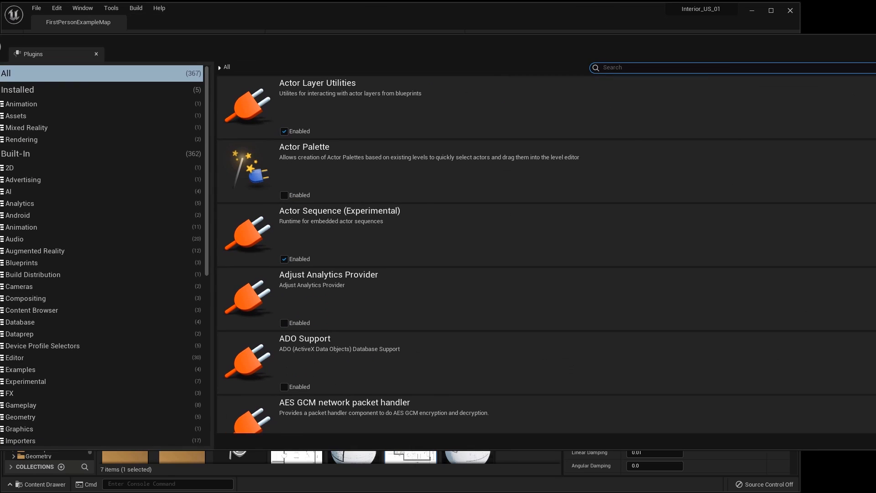
Enable the Edit Mesh plugin and create a box scaled to 3, 0.2, 3 in Modeling Mode
type("edit mesh")
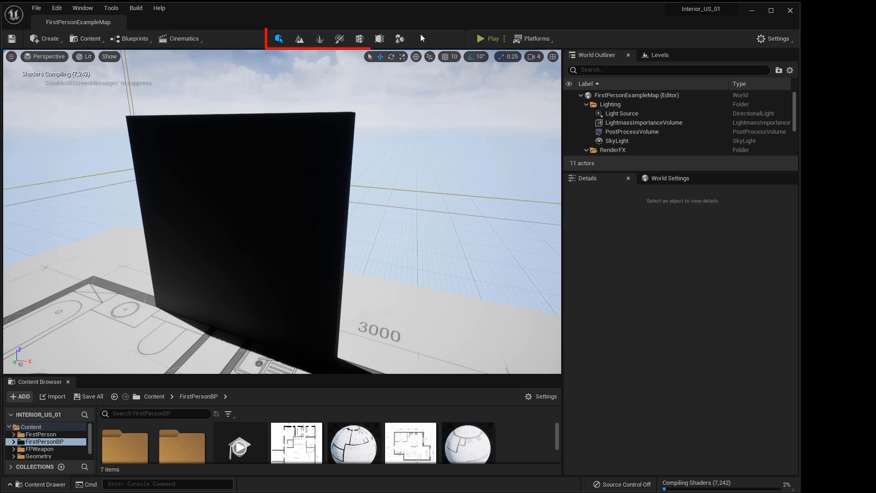
left_click(399, 38)
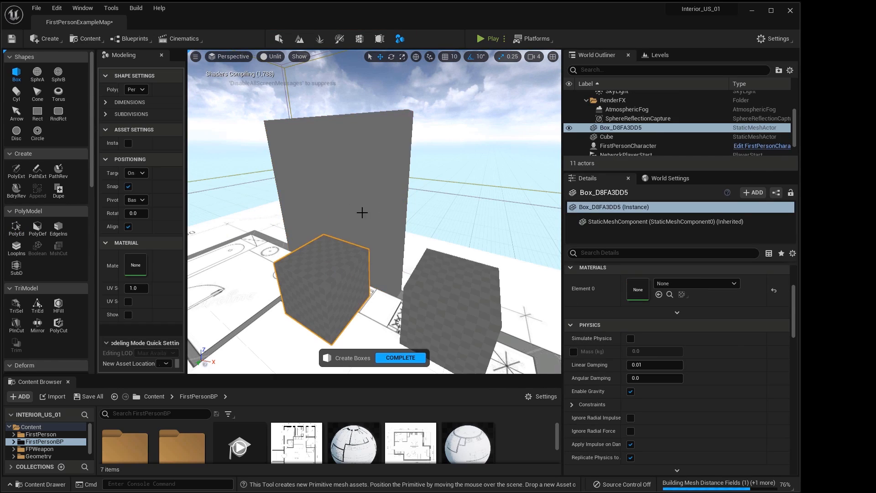
left_click(401, 358)
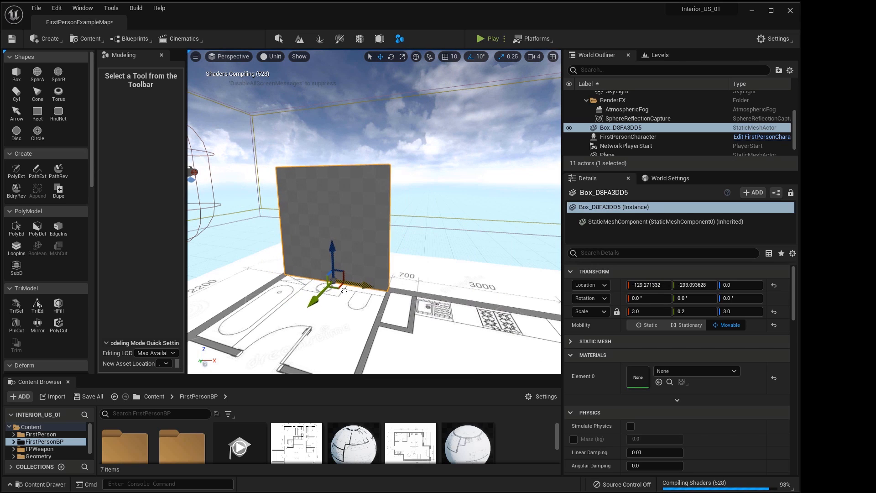
Start PolyEd face editing on the wall and add a second Extrude keyboard shortcut
left_click(15, 229)
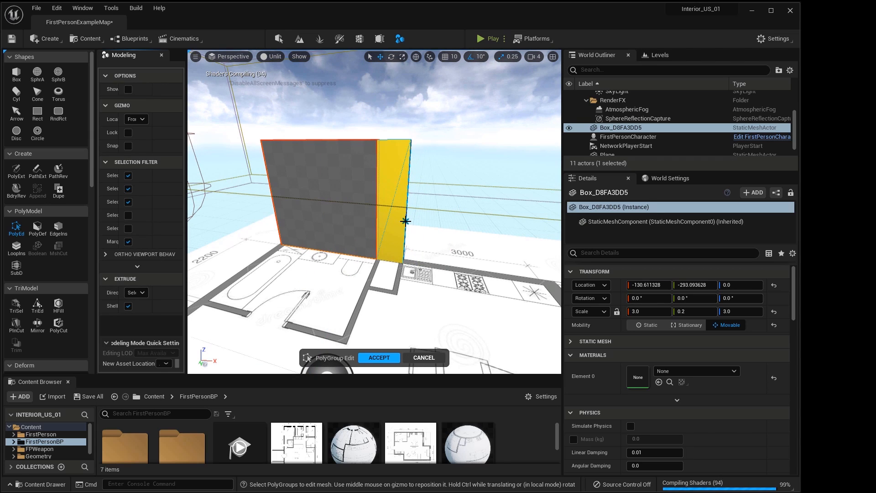
left_click(379, 358)
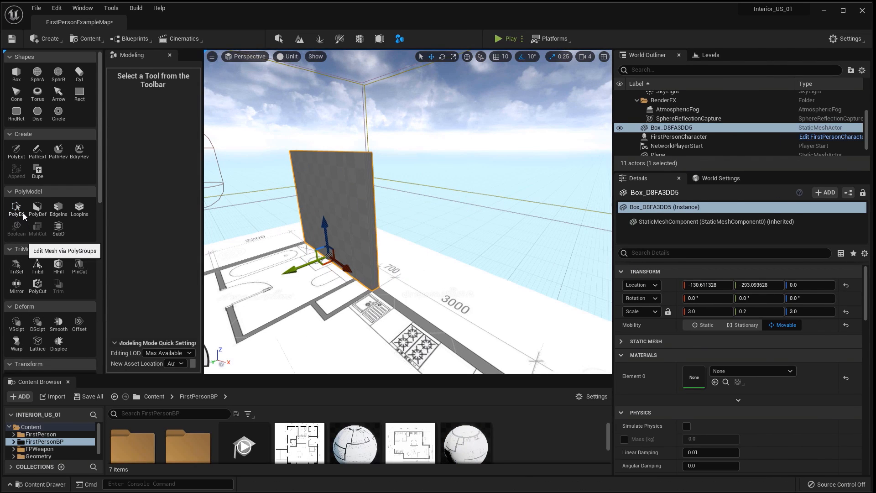
left_click(16, 207)
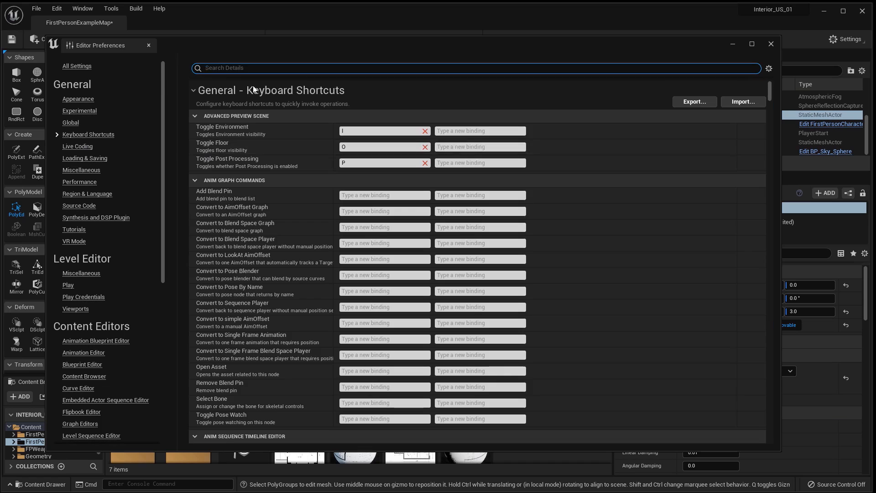
type("extr")
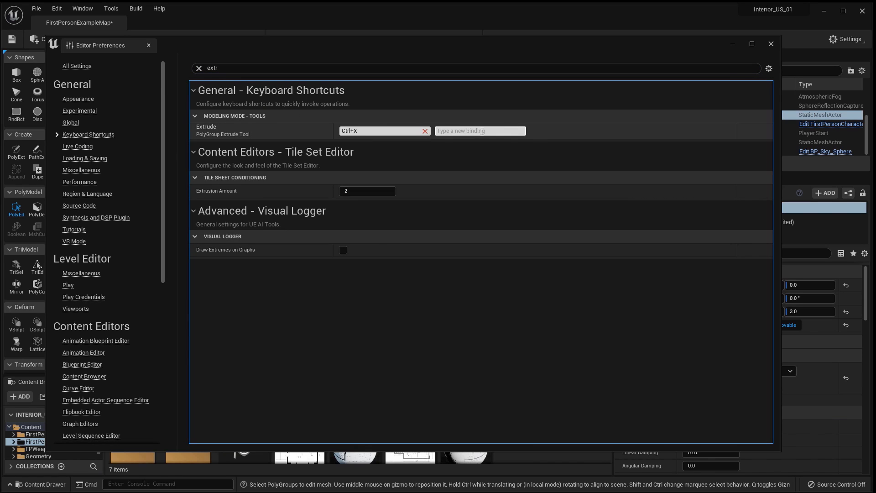
left_click(770, 43)
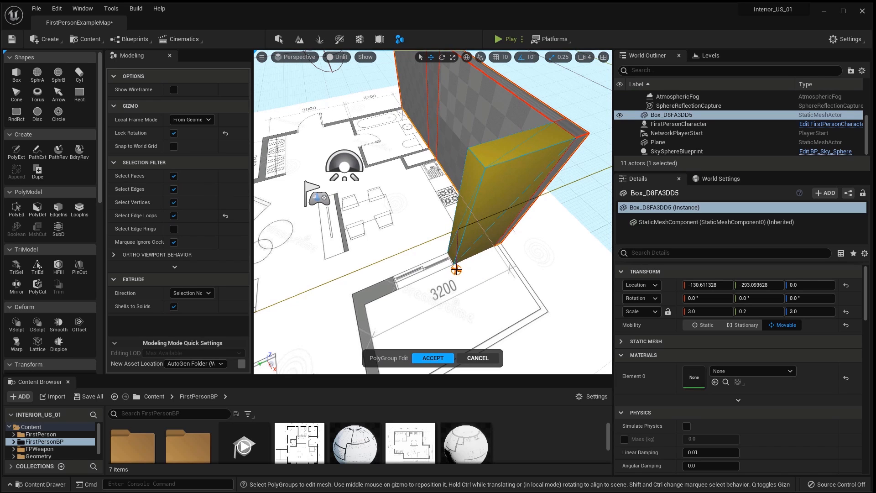
Insert edge loops across the wall box with the Loops tool
left_click(79, 210)
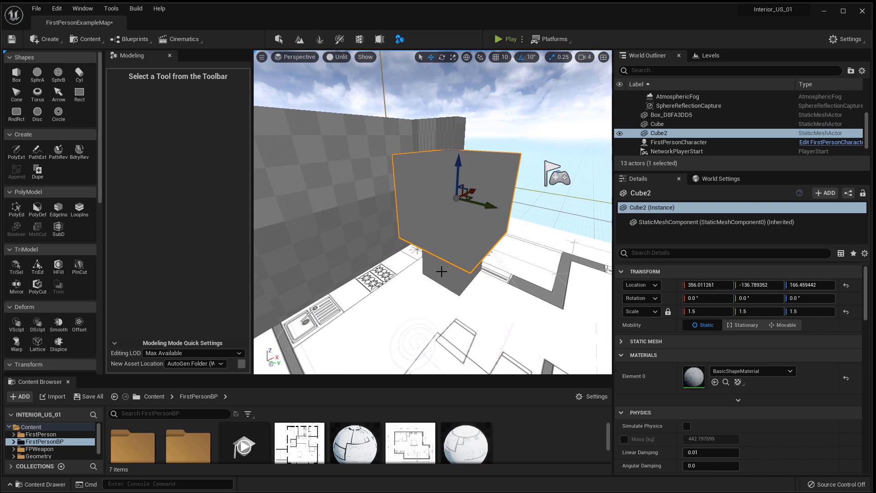
left_click(79, 210)
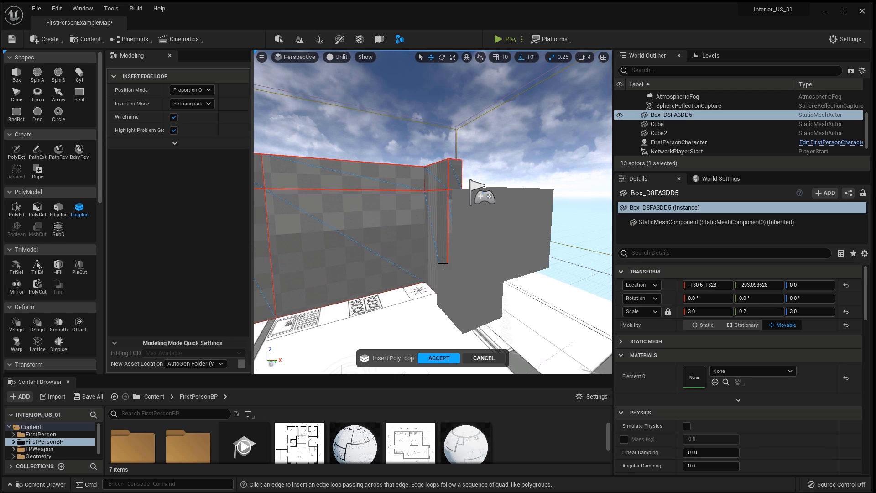
mouse_move(474, 259)
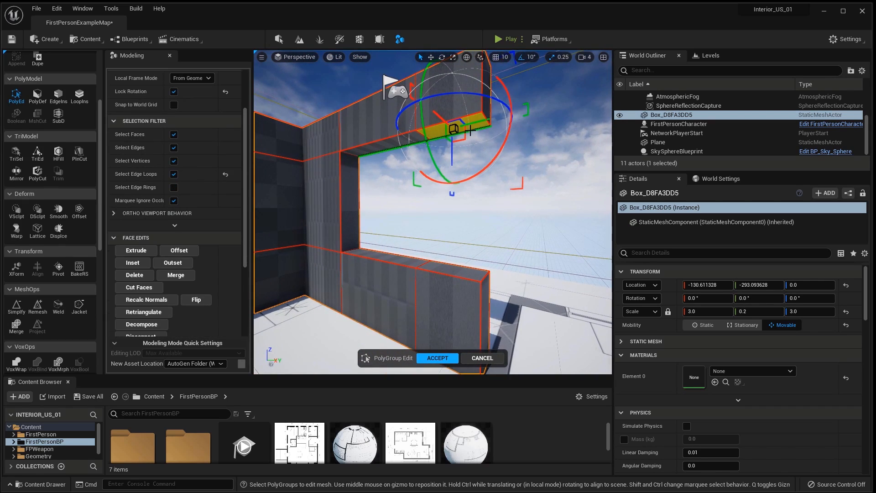
left_click(136, 250)
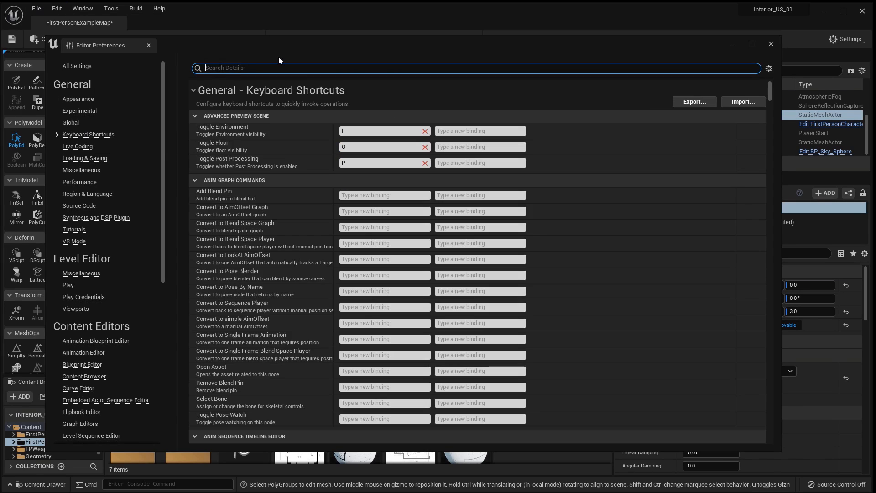
Check the PolyEd shortcut, then extrude the wall's end faces into new wall sections
type("polyed")
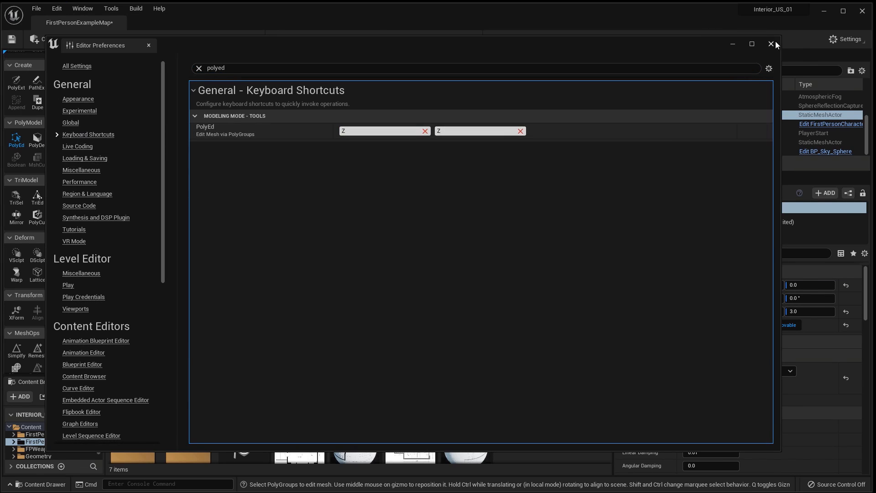
left_click(772, 44)
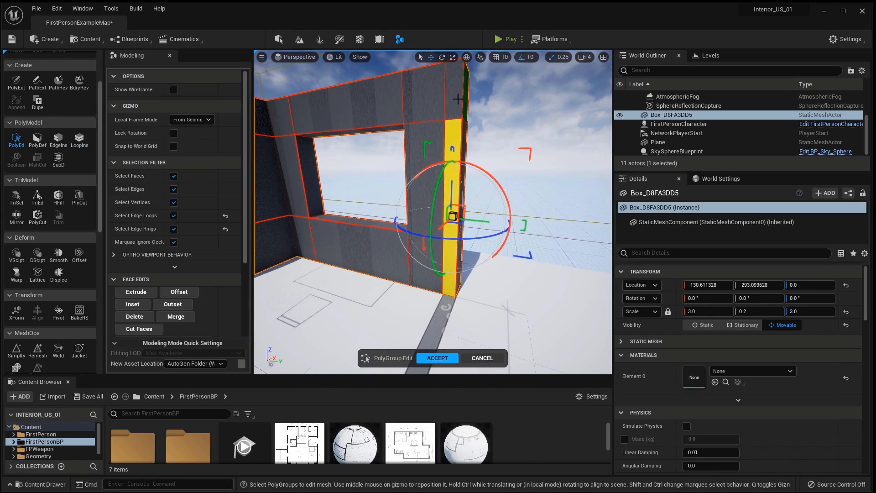
left_click(135, 291)
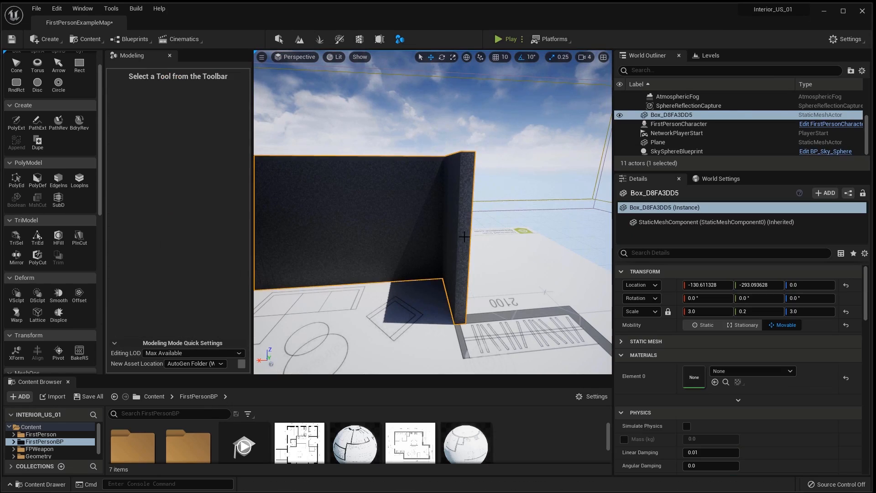
left_click(15, 179)
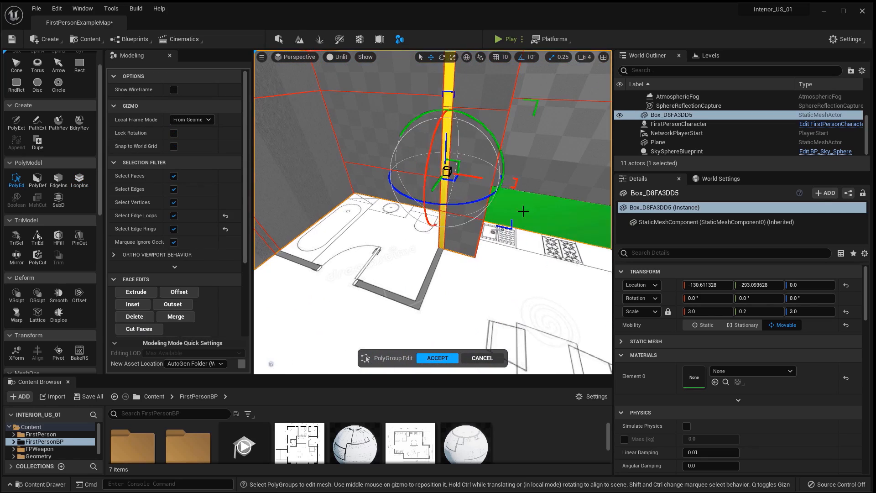
left_click(437, 358)
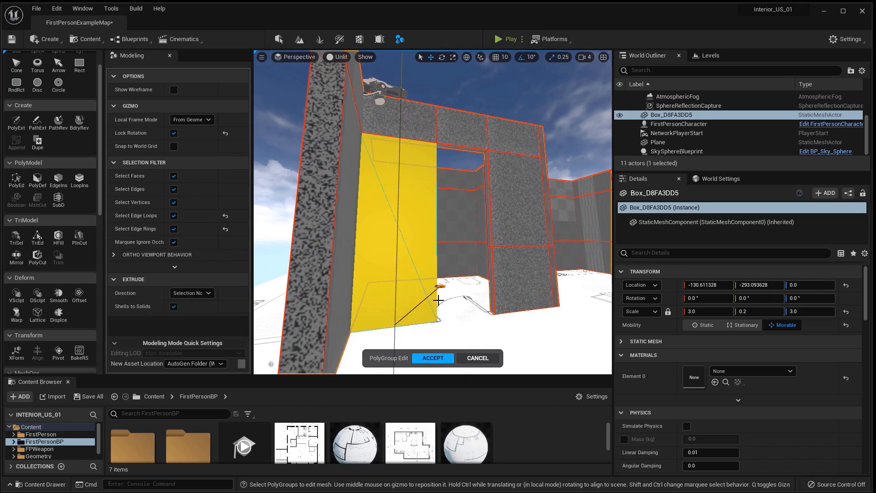
left_click(433, 358)
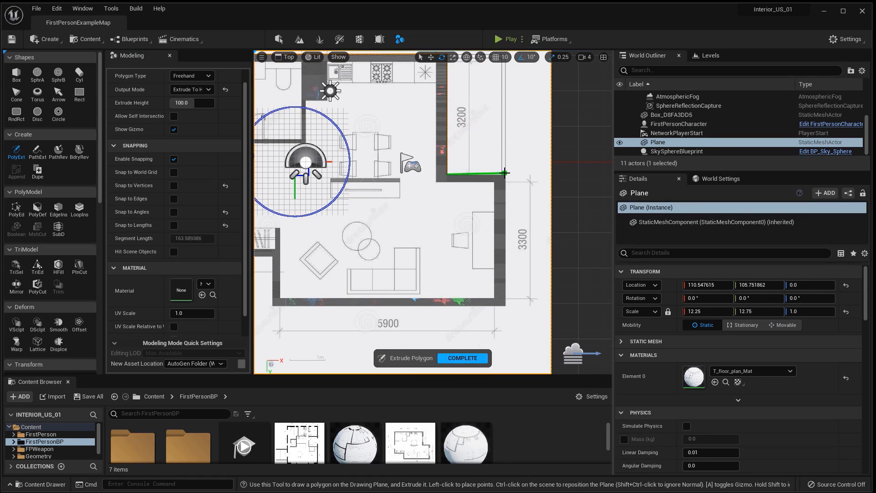
Trace wall outline points over the floor plan with PolyExt and create the M_wall material
left_click(462, 357)
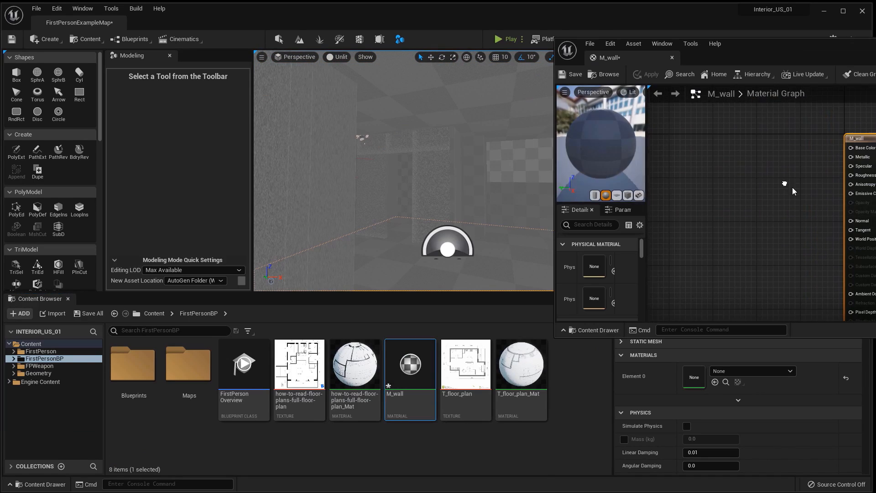
left_click(773, 126)
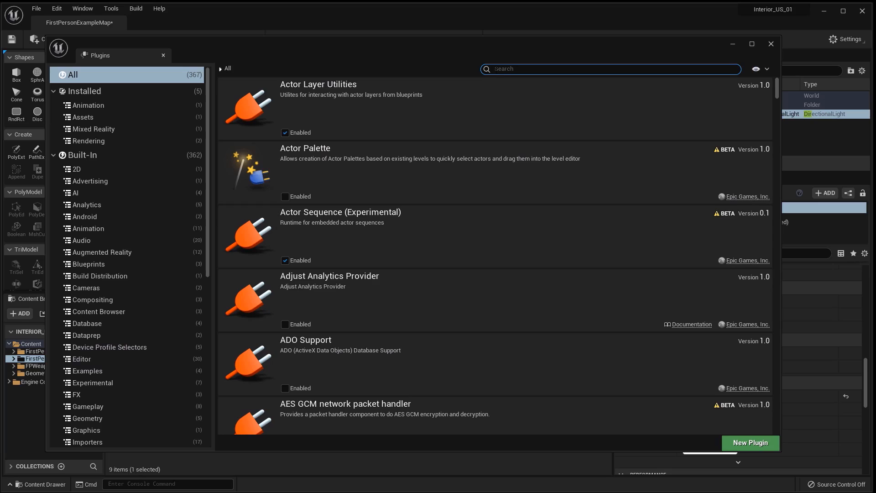
Find and enable the Sun Position Calculator plugin, saving the modified level and assets
type("sun")
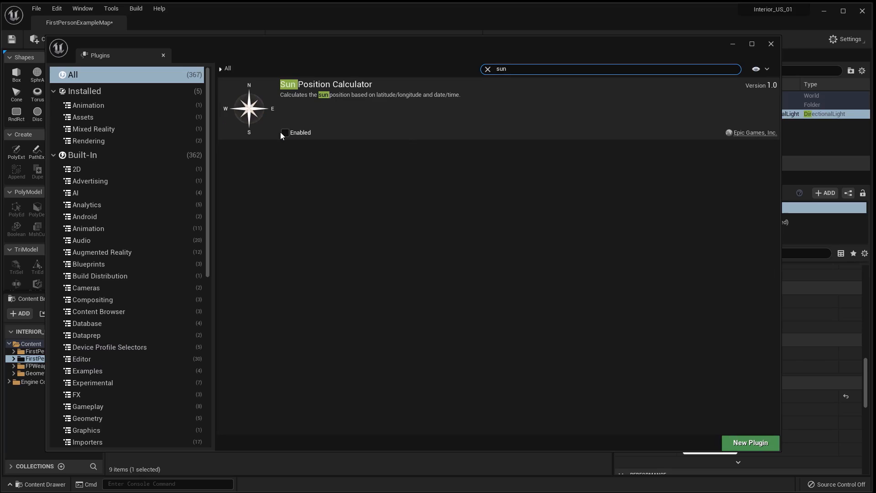
left_click(285, 132)
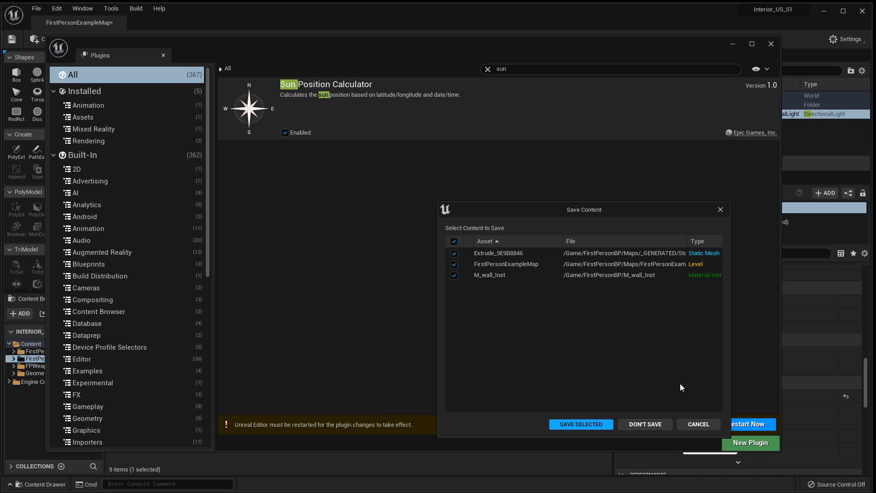
left_click(50, 39)
type("s")
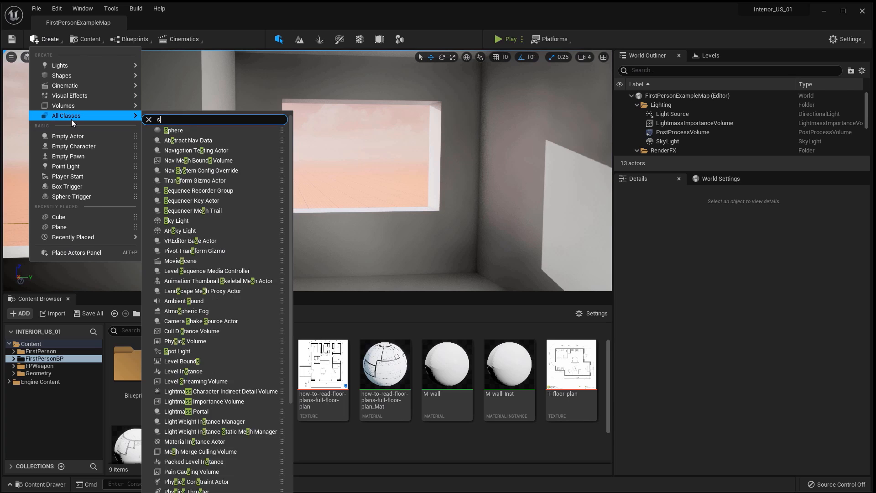
Place a SunSky actor and set the PostProcessVolume Min/Max Brightness to 1
type("un")
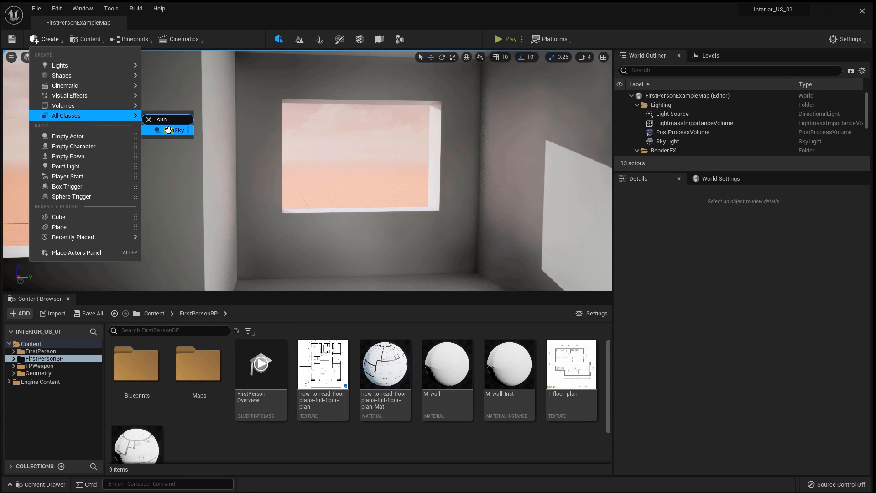
left_click(173, 130)
type("post")
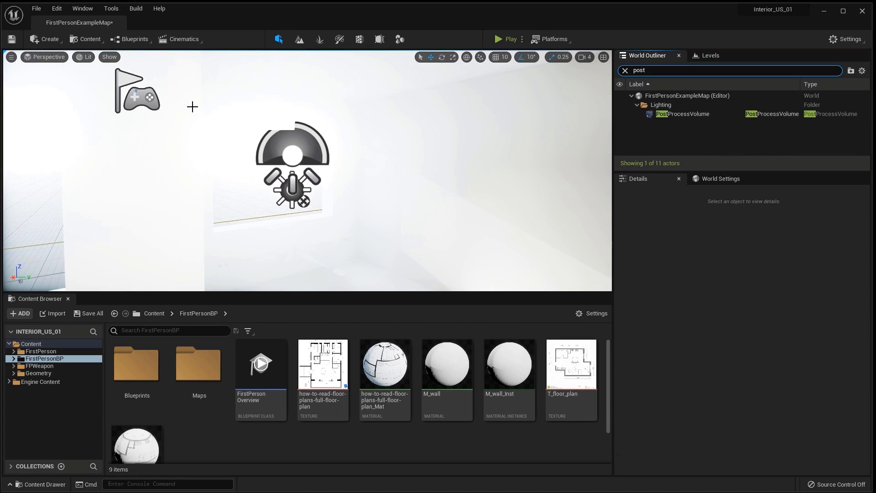
left_click(682, 113)
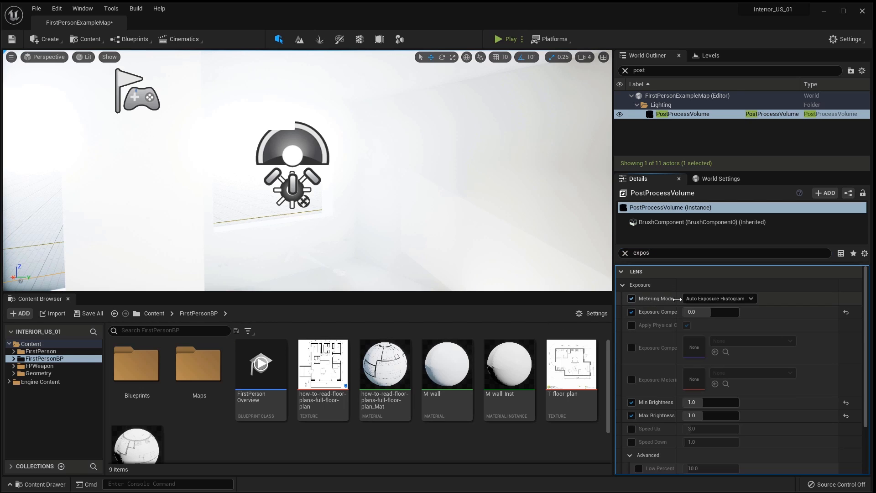
left_click(720, 298)
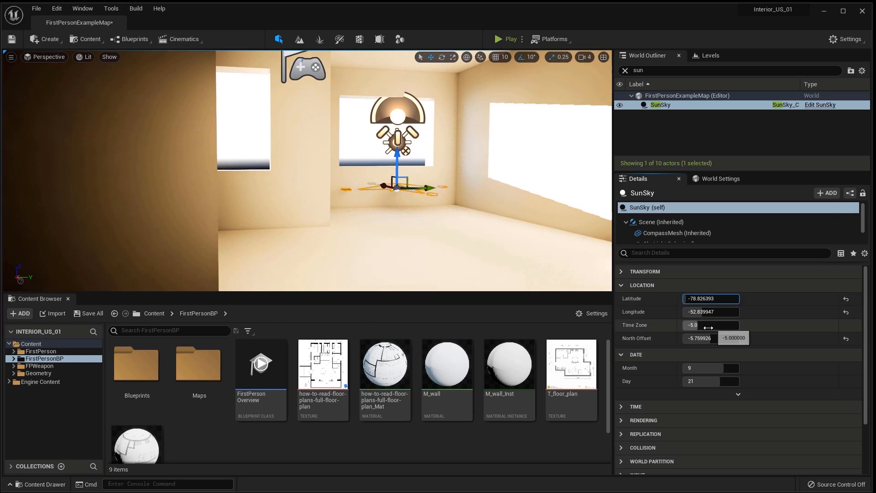
Raise the DirectionalLight intensity to 500.0 and increase the SkyLight intensity
left_click(676, 255)
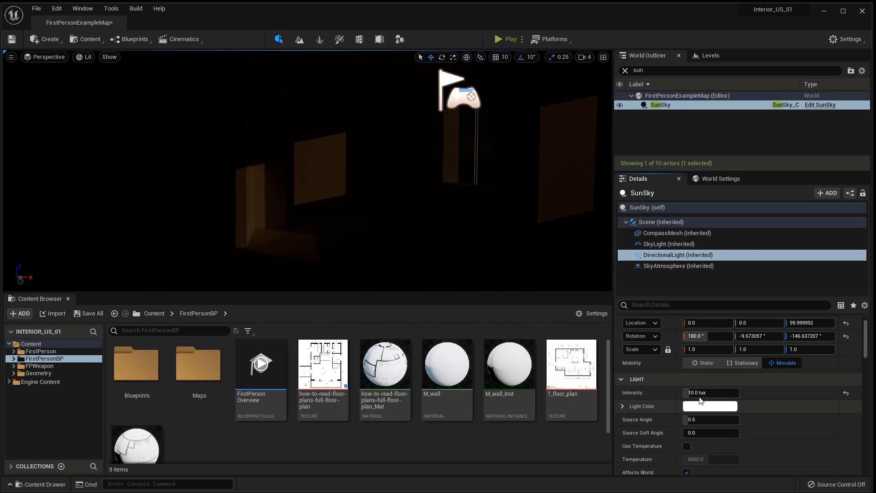
type("500.0")
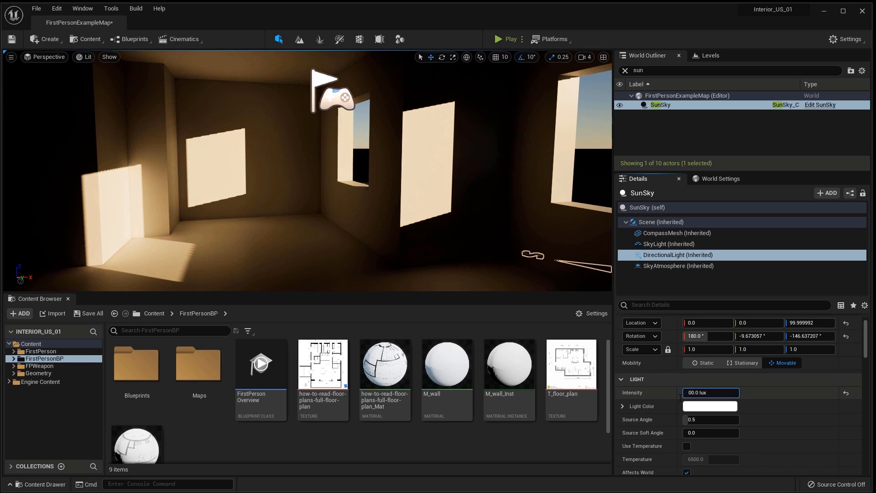
left_click(667, 243)
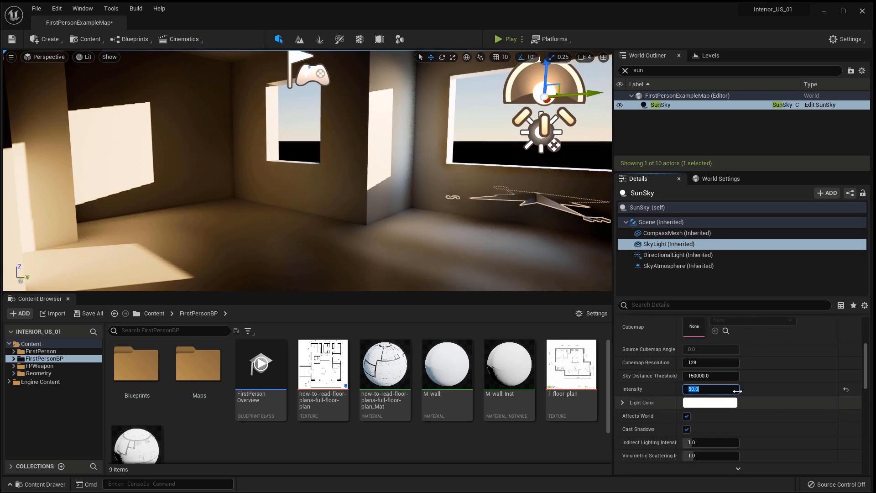
left_click(678, 255)
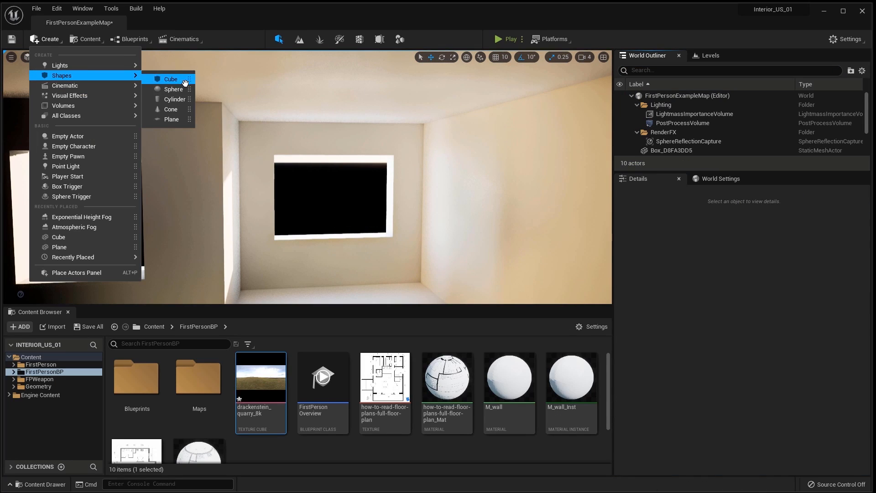
Add a scaled-up sphere with the quarry-panorama M_back material and open M_back_Inst
left_click(174, 89)
type("sp")
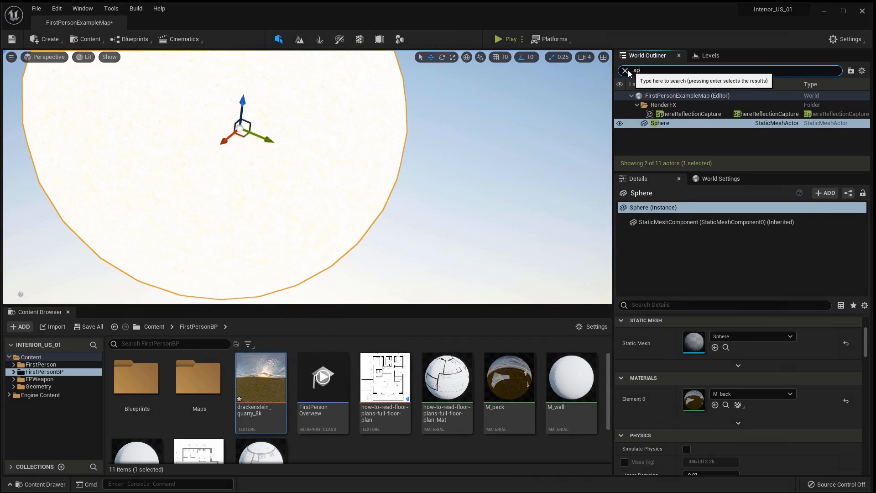
left_click(624, 72)
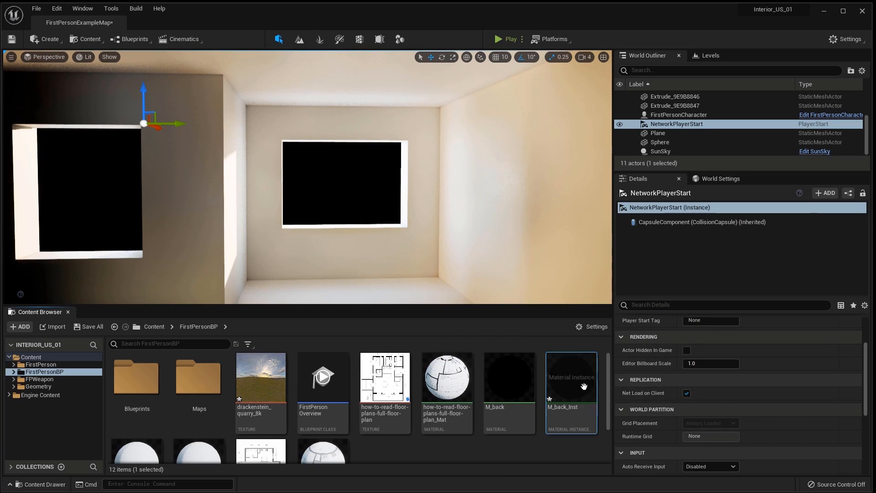
double_click(571, 377)
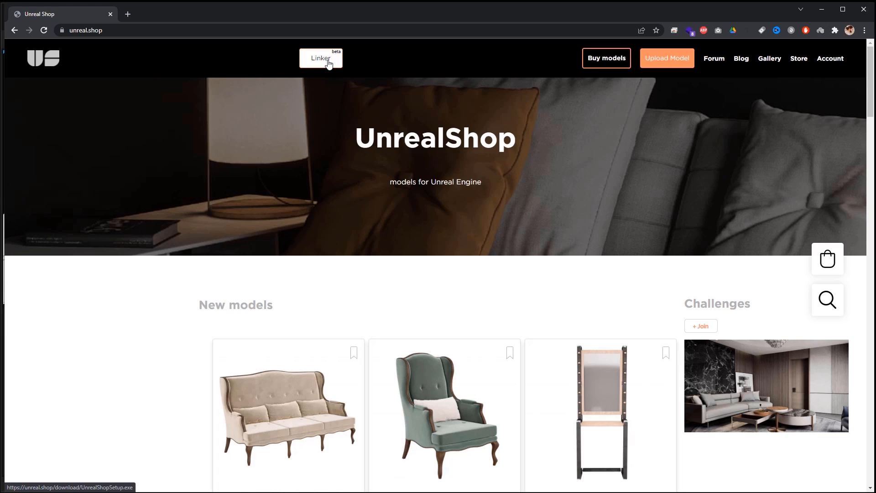
Download the UnrealShop Linker installer, run it past SmartScreen and finish setup
left_click(321, 58)
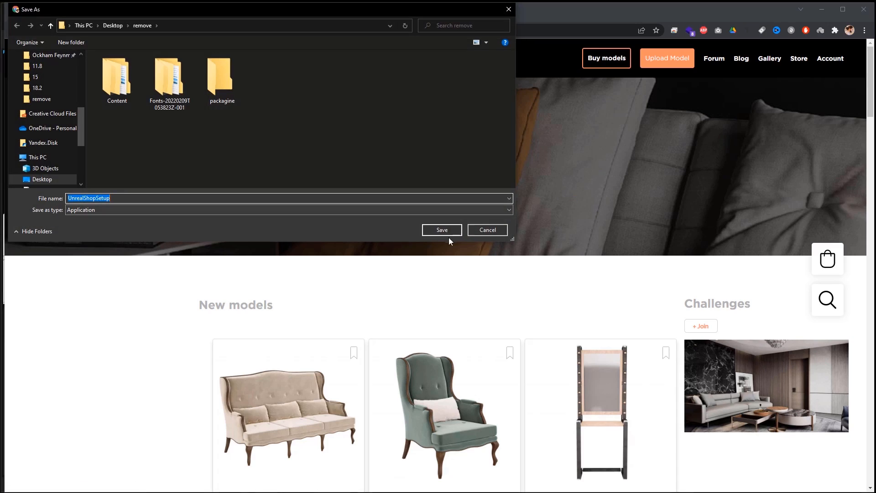
left_click(441, 230)
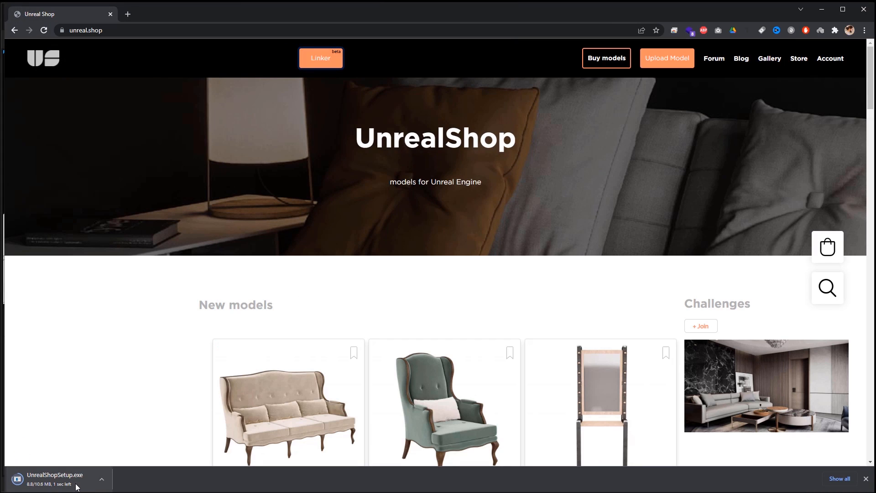
left_click(54, 478)
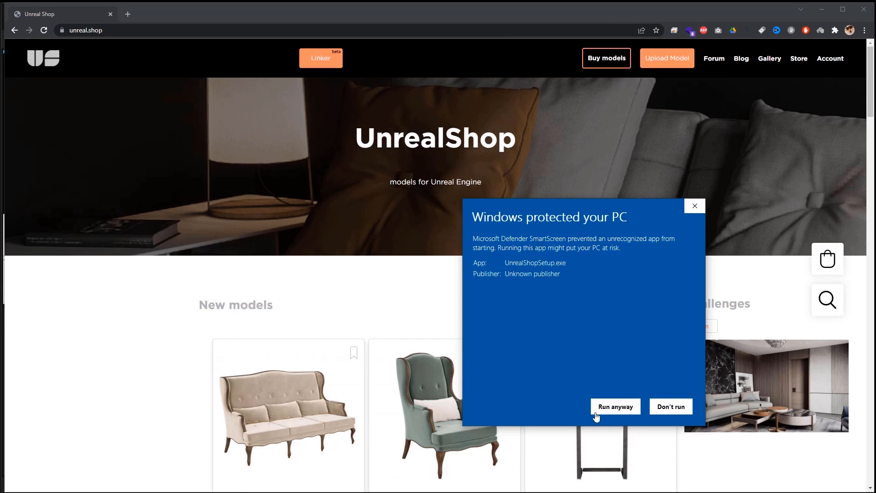
left_click(615, 406)
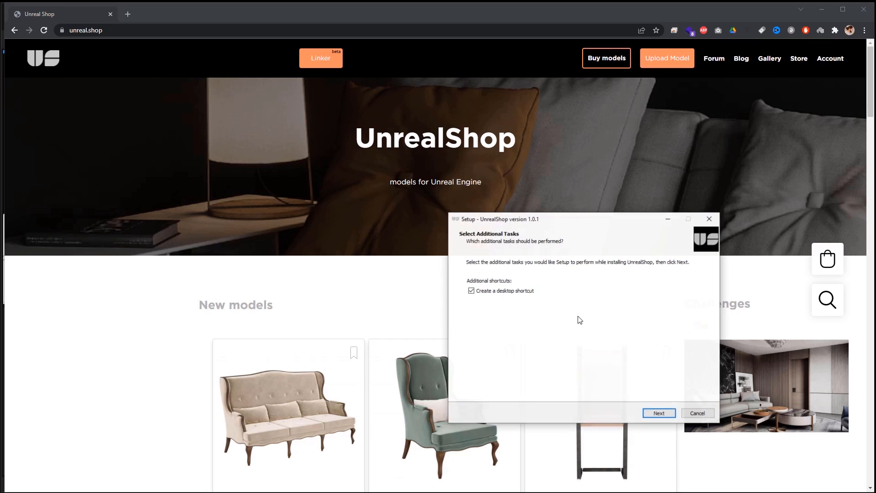
left_click(659, 413)
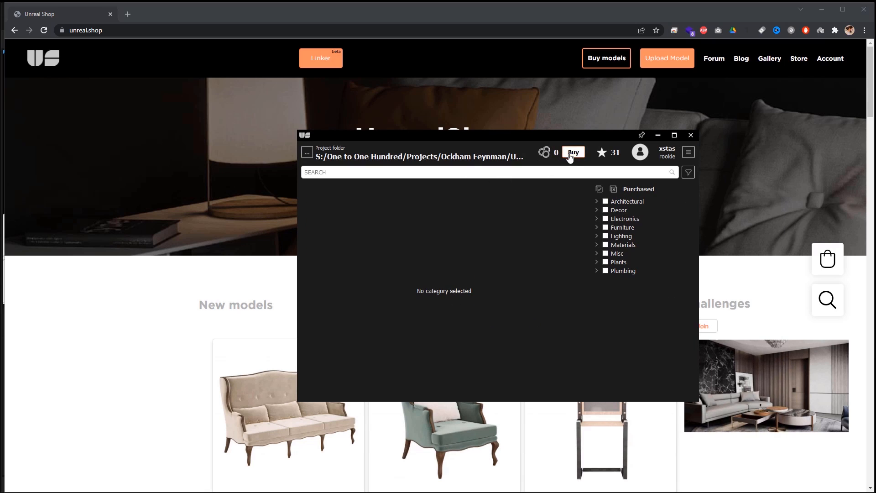
Log in to unreal.shop, check out one model and pay US$3.00 via Stripe
left_click(572, 152)
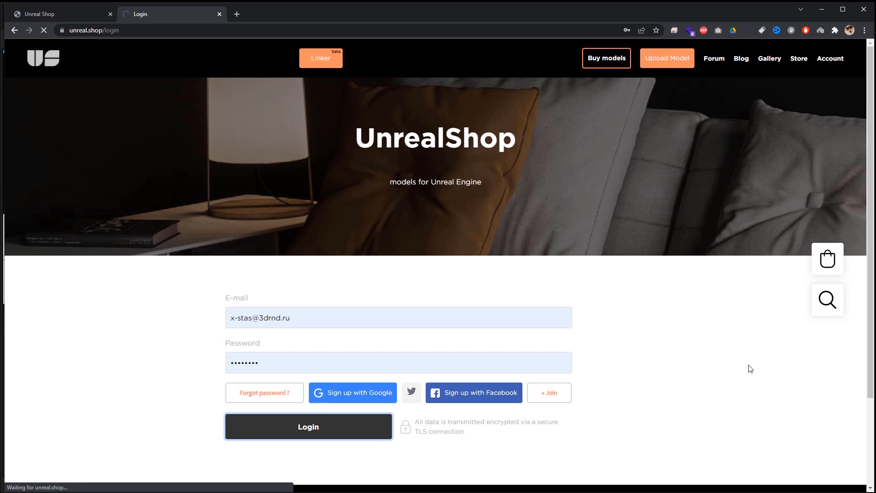
left_click(308, 426)
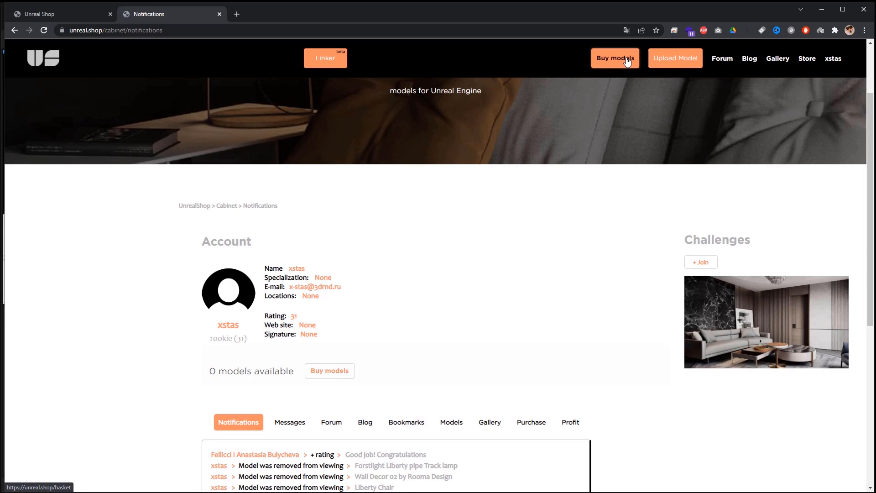
left_click(615, 58)
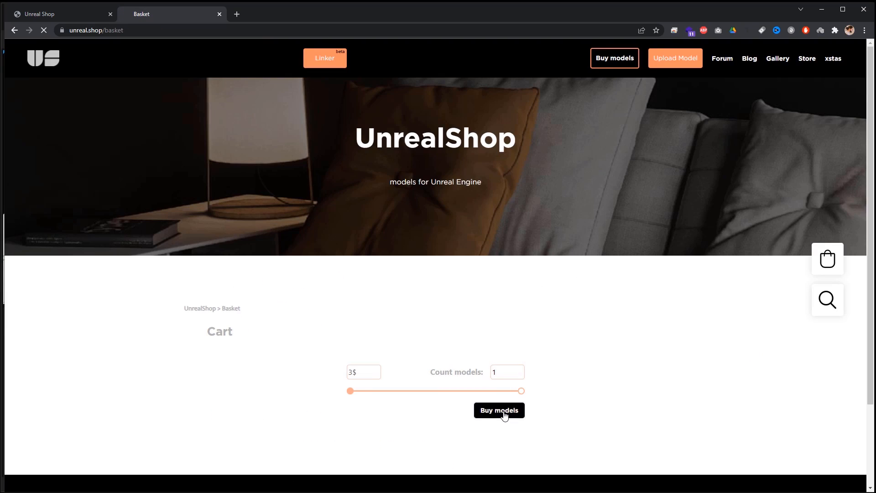
left_click(498, 410)
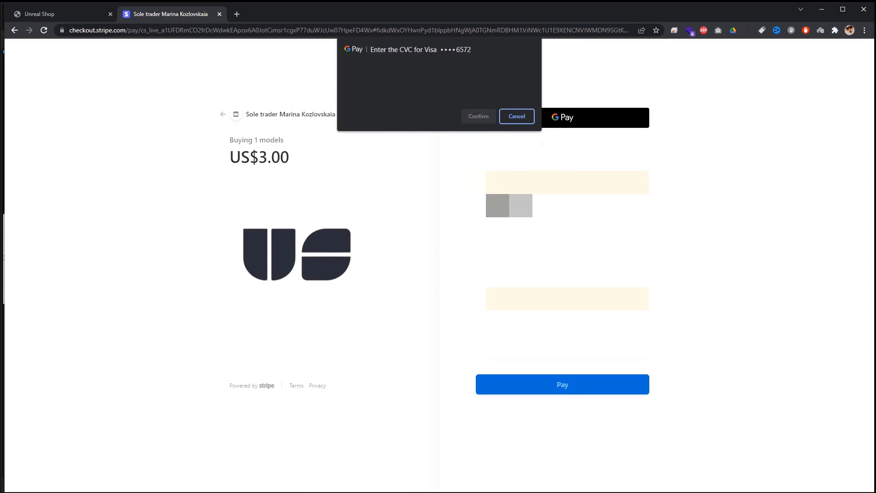
left_click(515, 117)
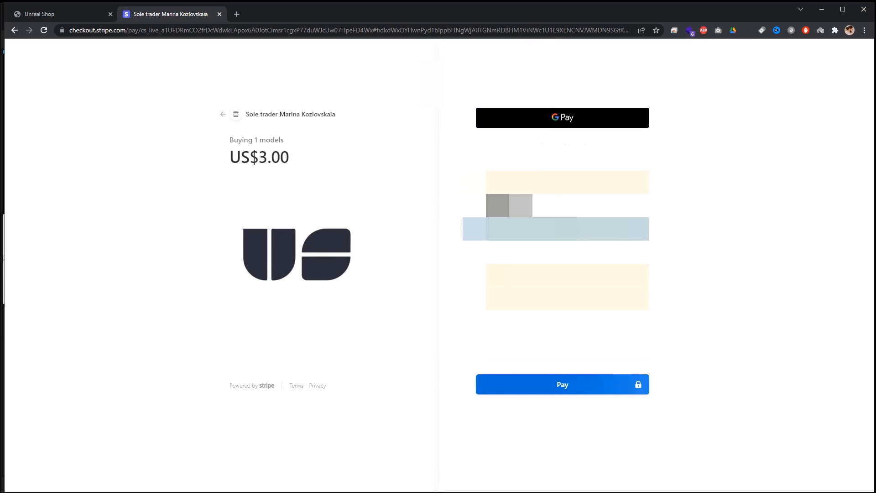
left_click(562, 384)
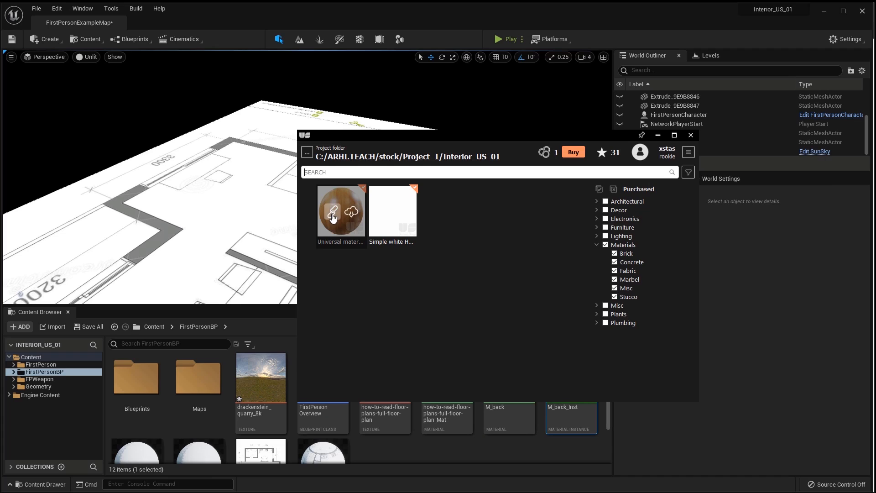
Download the universal wood material and buy the Coco Republic Luna Swivel Chair
left_click(341, 211)
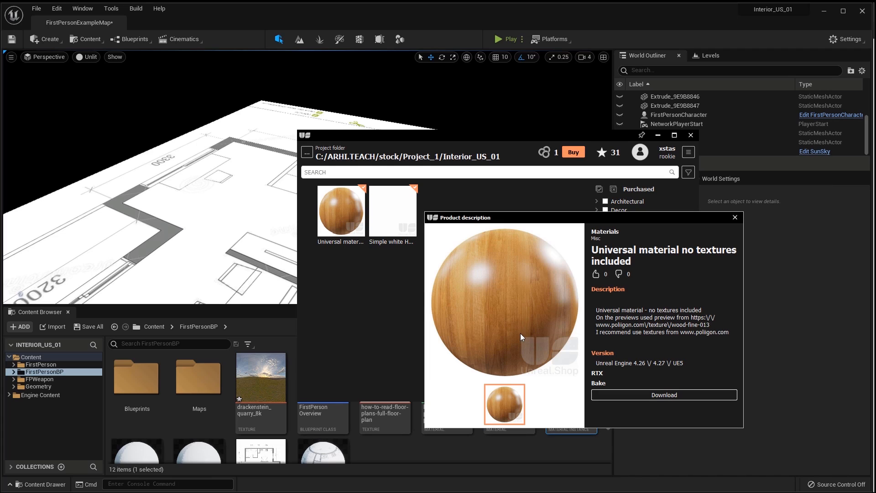
left_click(547, 404)
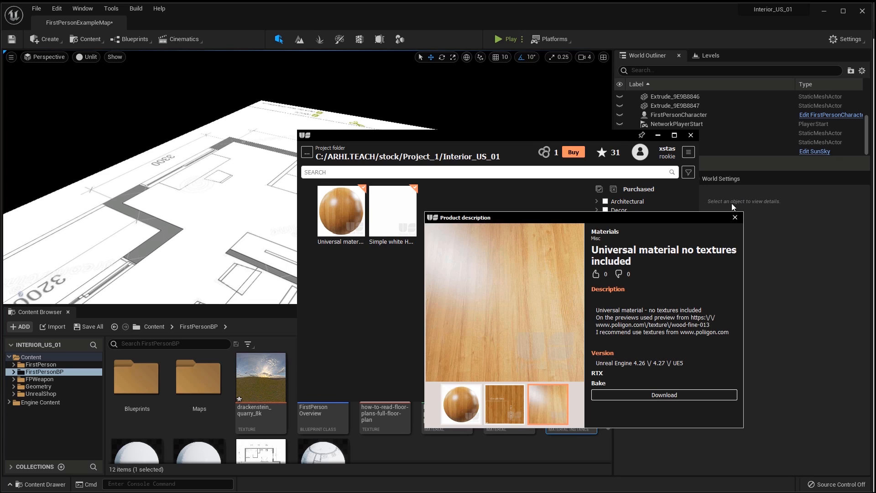
left_click(734, 217)
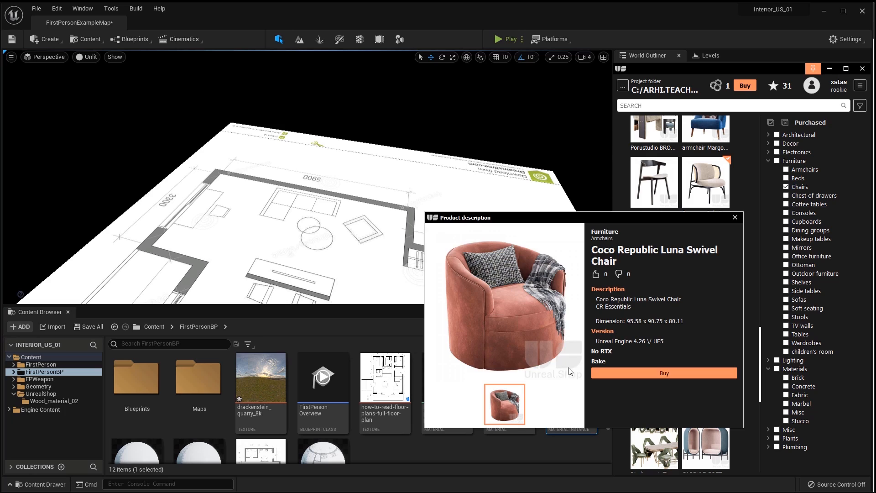
left_click(664, 373)
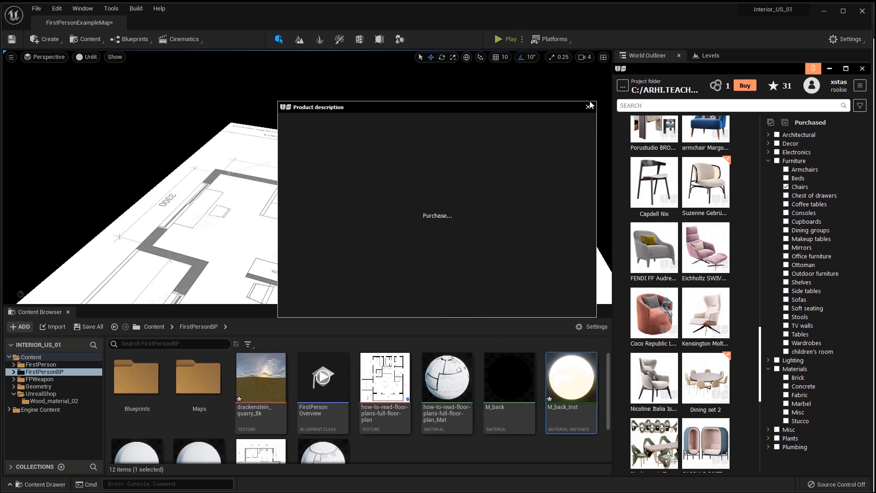
left_click(591, 106)
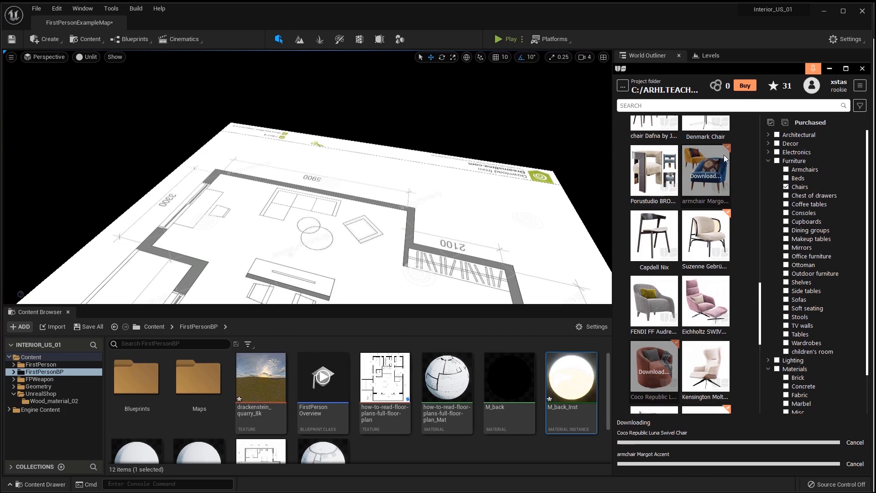
Download a sofa and place the swivel armchair and grey sofa on the plan
scroll("down", 3)
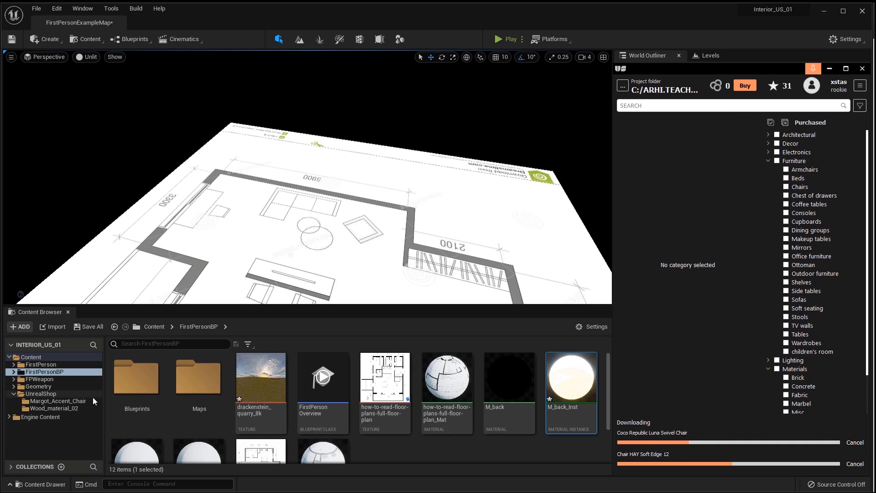
left_click(801, 300)
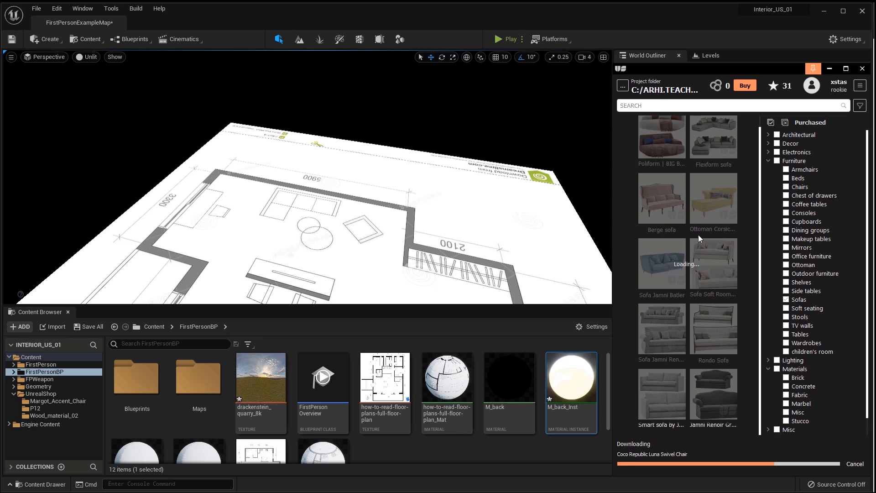
scroll("down", 3)
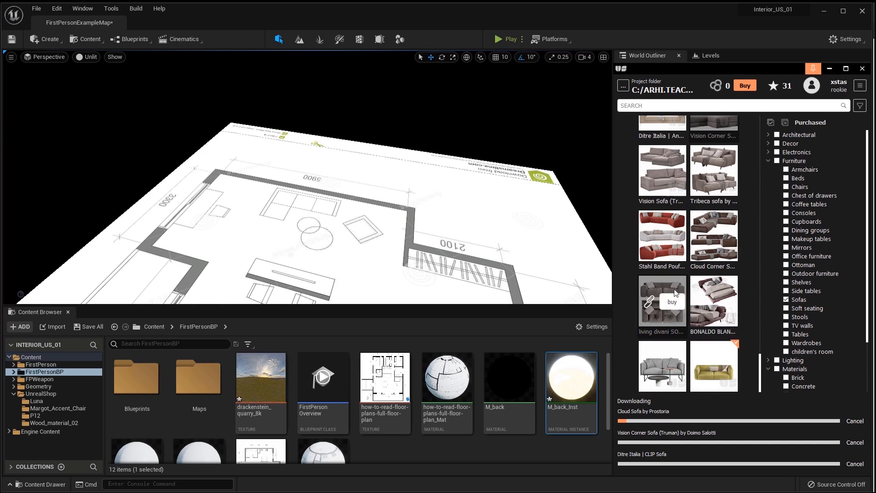
left_click(37, 400)
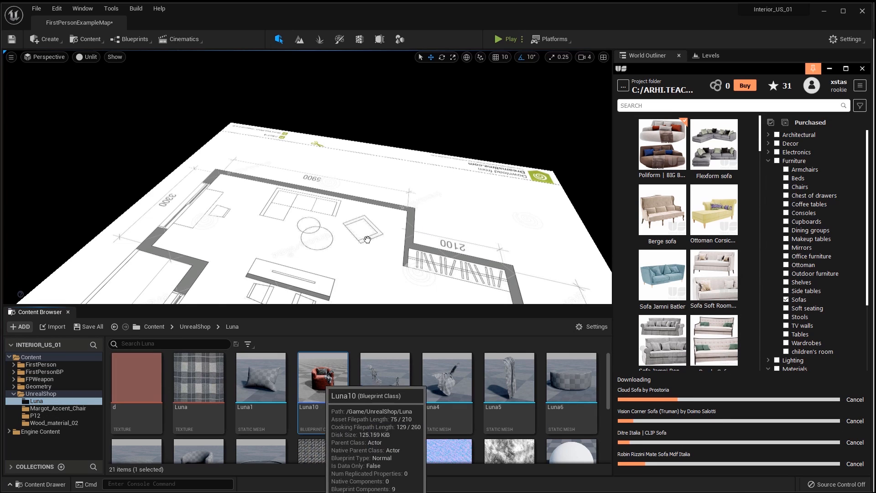
left_click(50, 408)
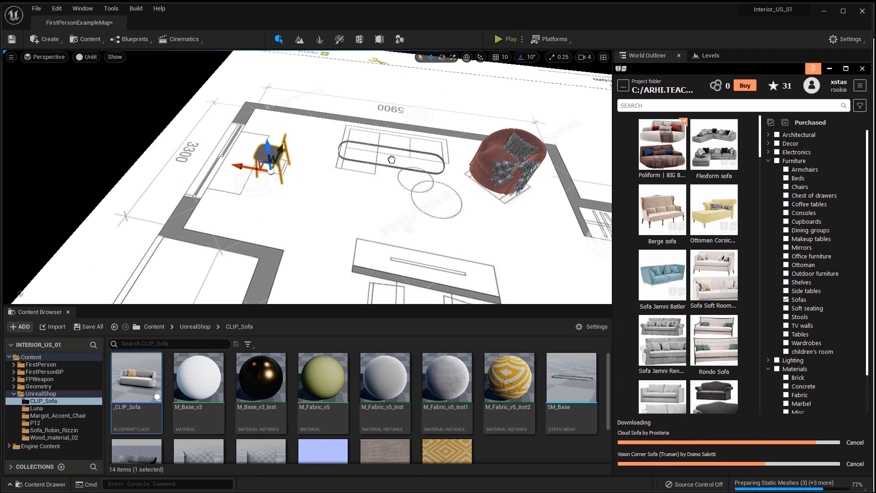
left_click(43, 408)
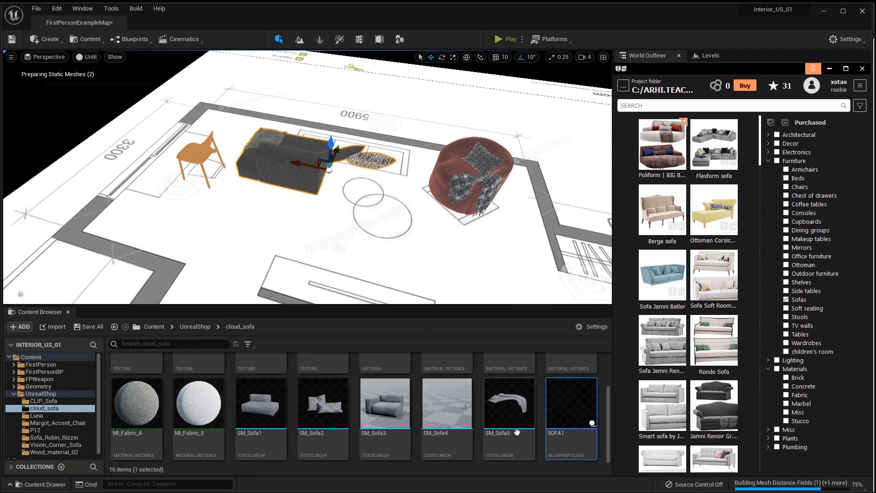
Browse table models and try buying Ailie Table, hitting an insufficient credits error
left_click(53, 437)
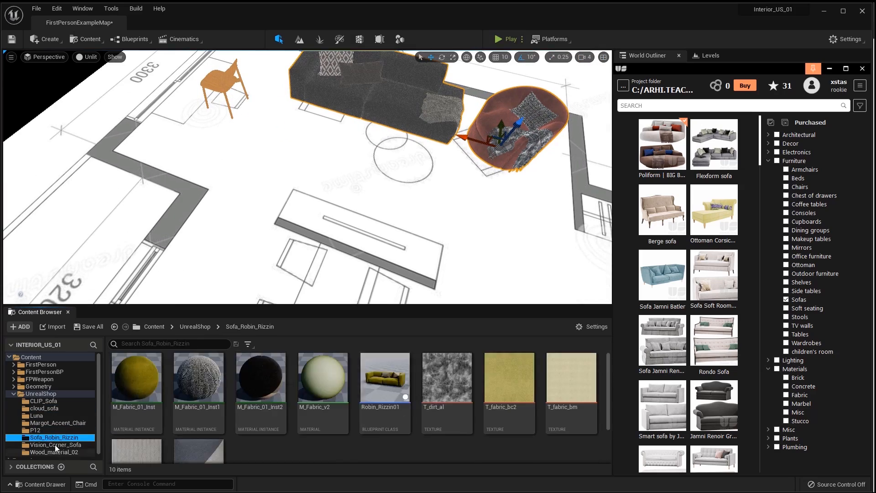
left_click(56, 447)
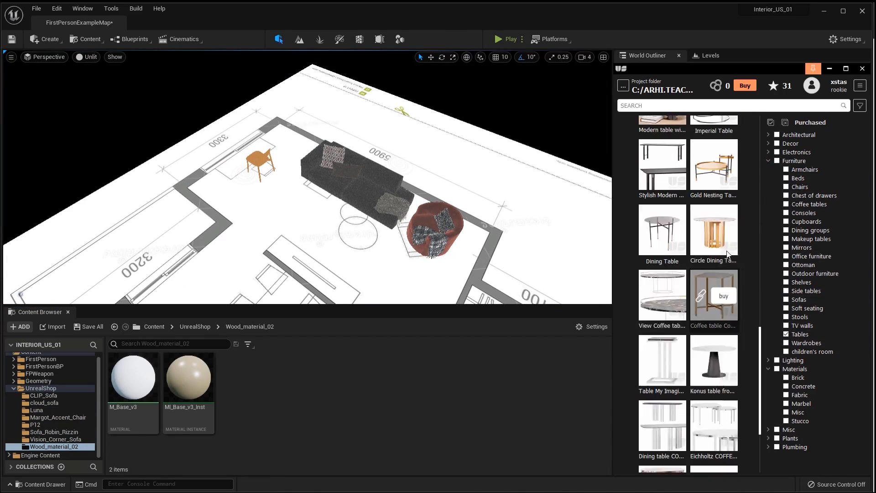
left_click(714, 294)
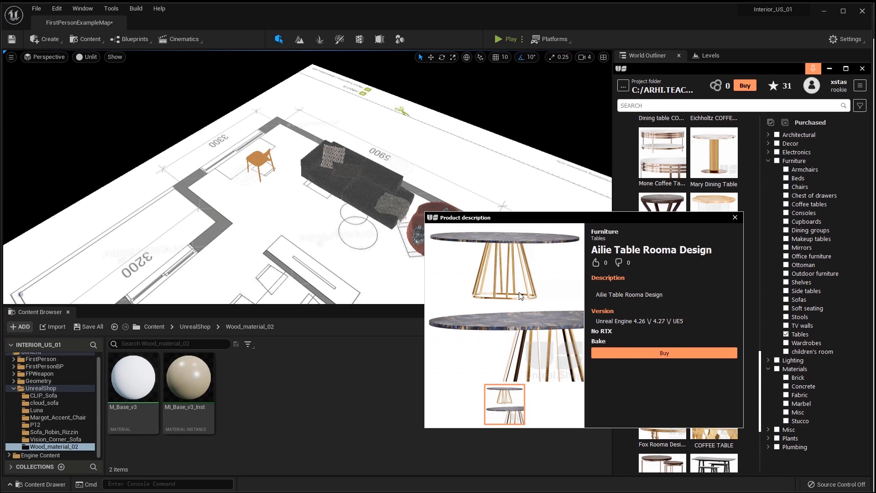
left_click(663, 353)
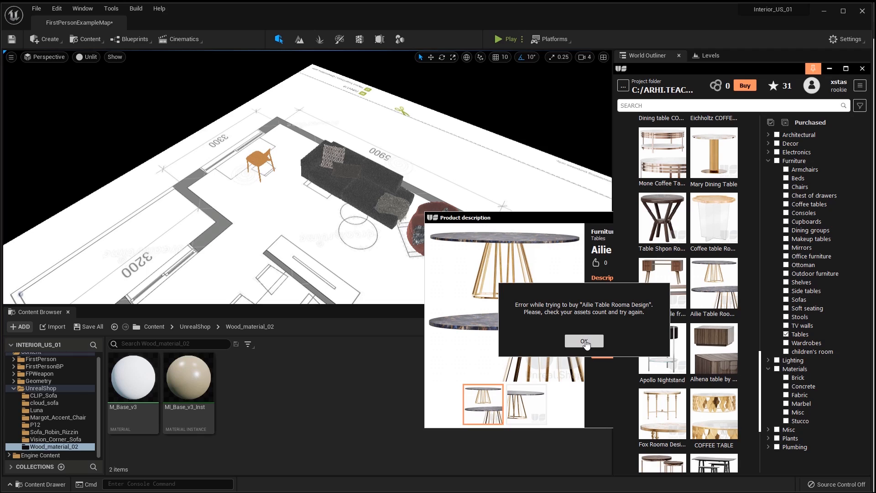
left_click(585, 341)
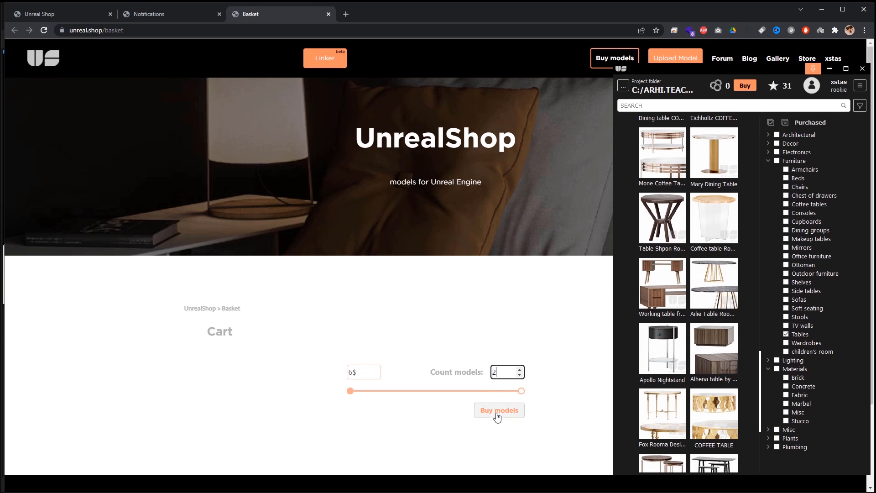
Check out two models and pay US$6.00 through Stripe
left_click(499, 410)
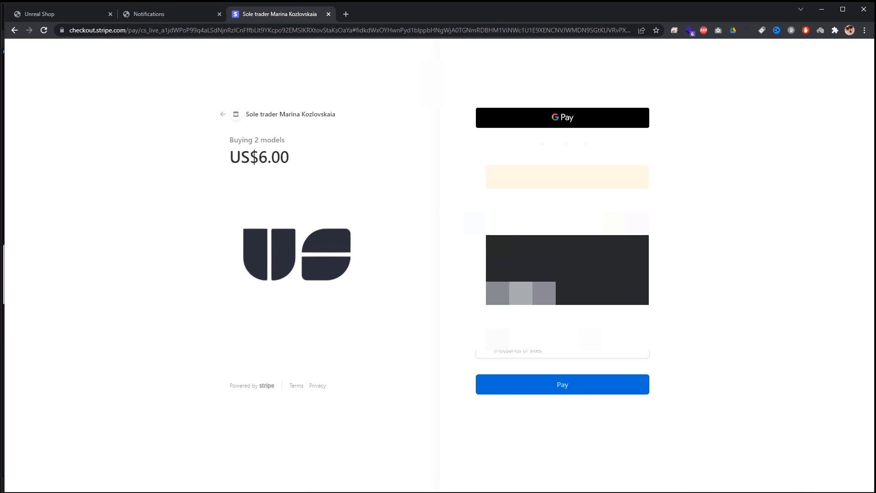
left_click(561, 117)
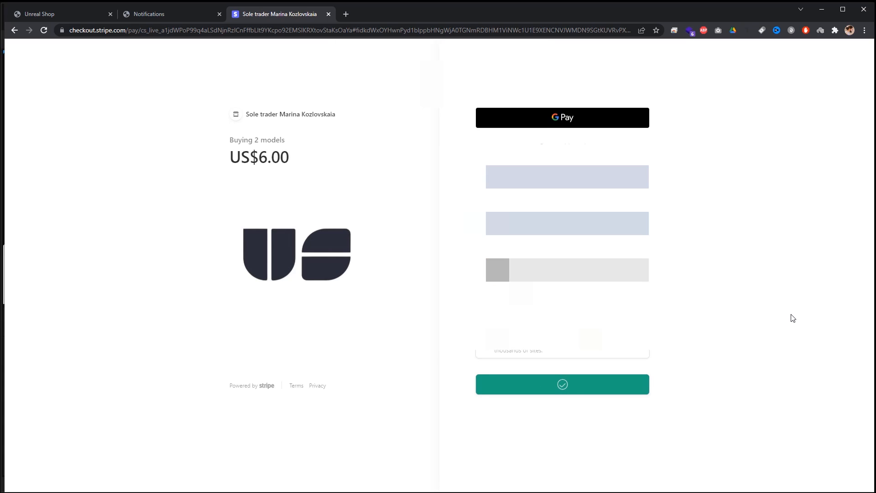
left_click(171, 14)
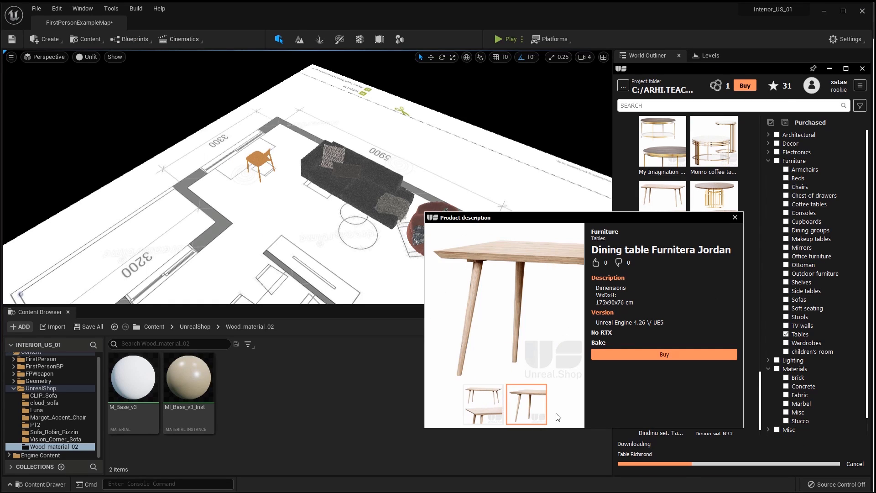
Place the Bagheera sculpture beside the dining table and bring up Poliigon's wood textures
left_click(734, 217)
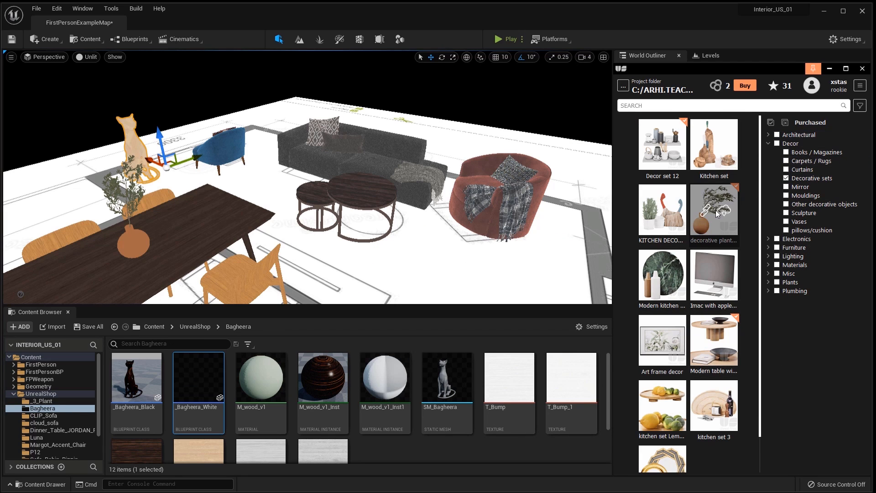
left_click(714, 340)
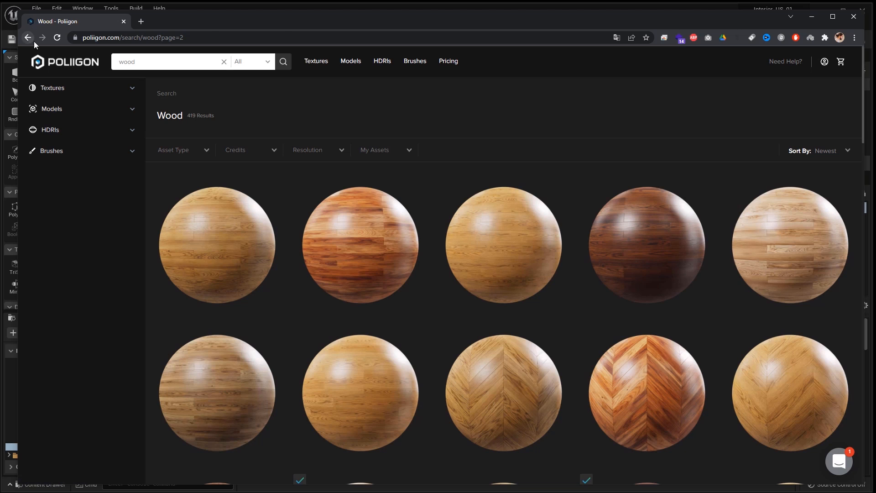
Open Wood Flooring Ash Brick Bond Ebony Dark from the Poliigon wood results
scroll("down", 3)
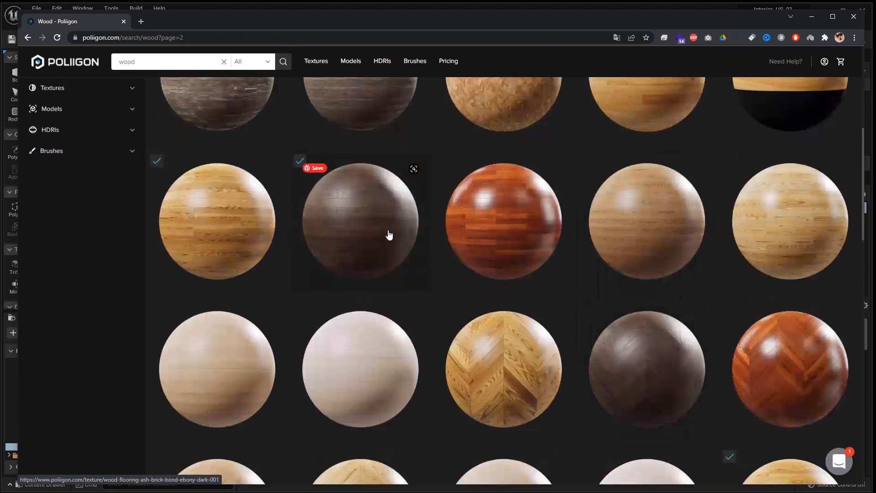
left_click(620, 369)
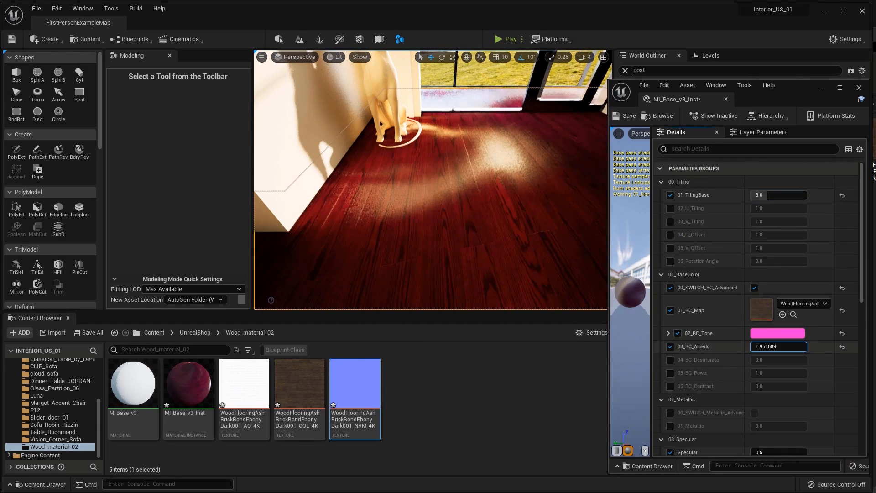
Apply wood textures to MI_Base_v3_Inst, place rugs and tint their M_Fabric materials
left_click(778, 332)
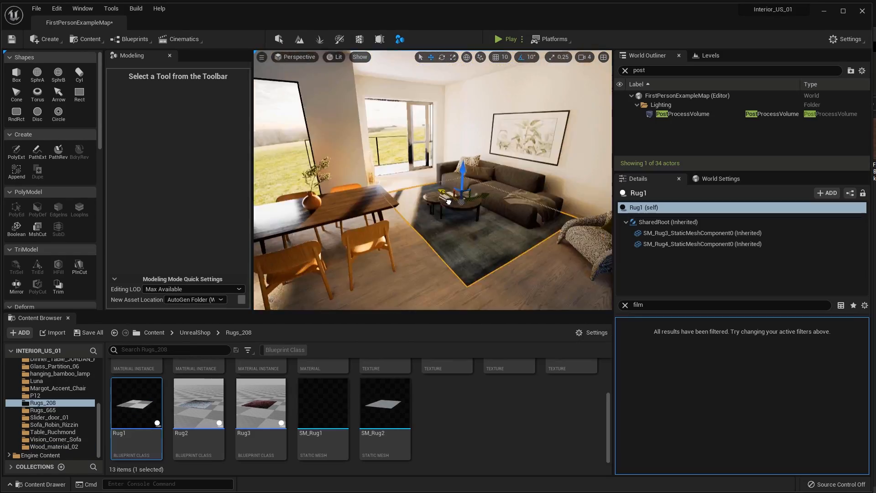
left_click(702, 244)
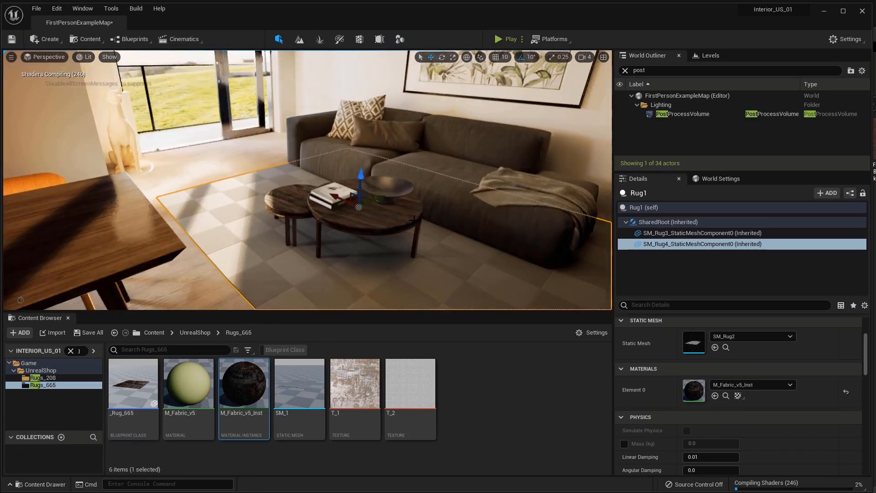
double_click(243, 383)
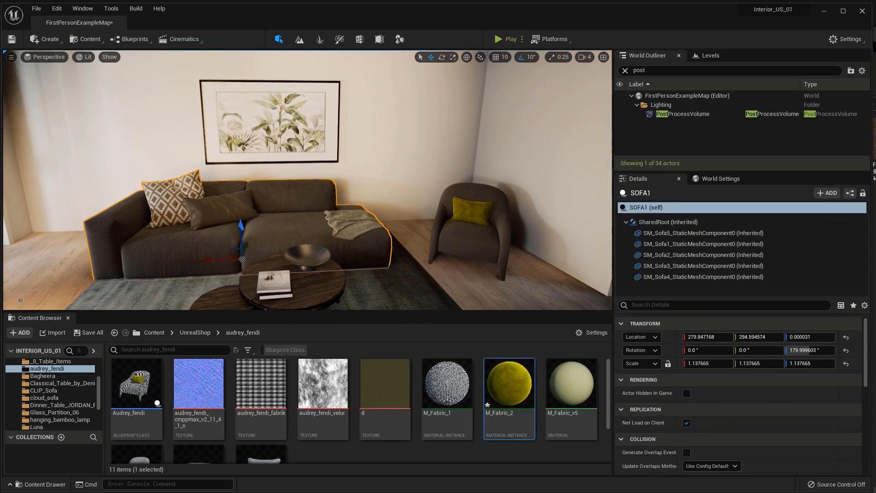
double_click(508, 383)
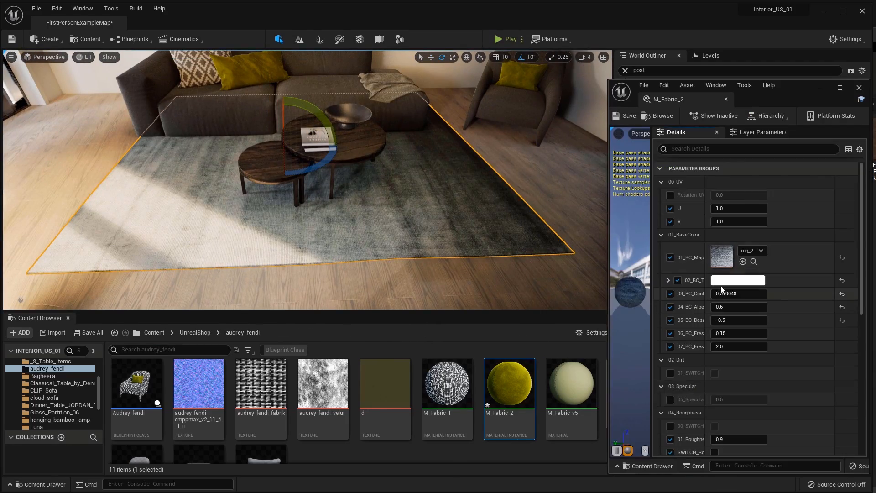
left_click(738, 280)
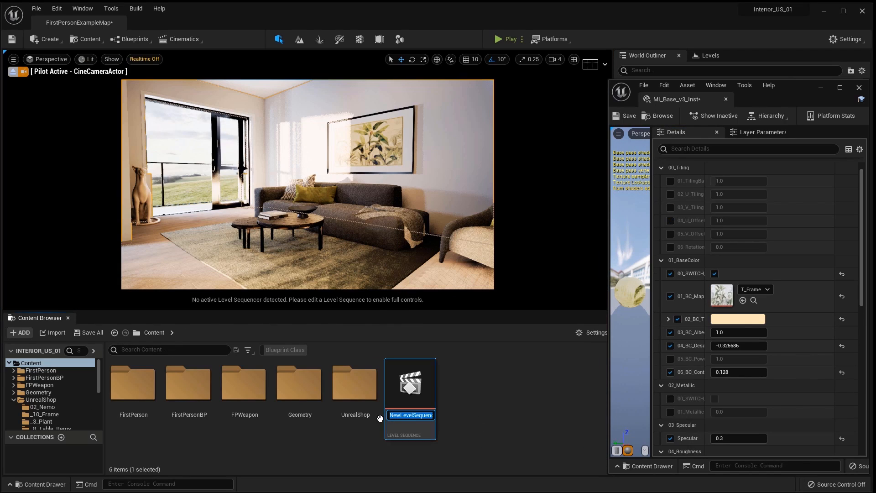
Name the new level sequence 'Sequence' and open it in Sequencer for editing
type("Sequence")
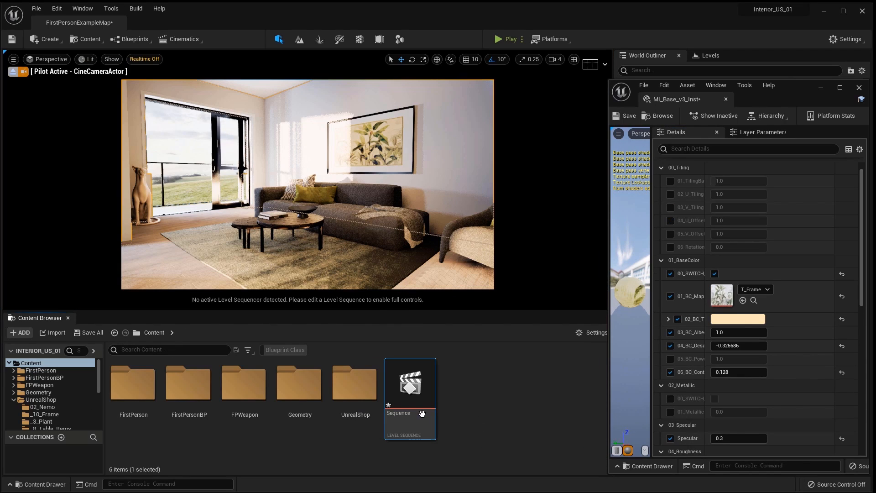
double_click(410, 384)
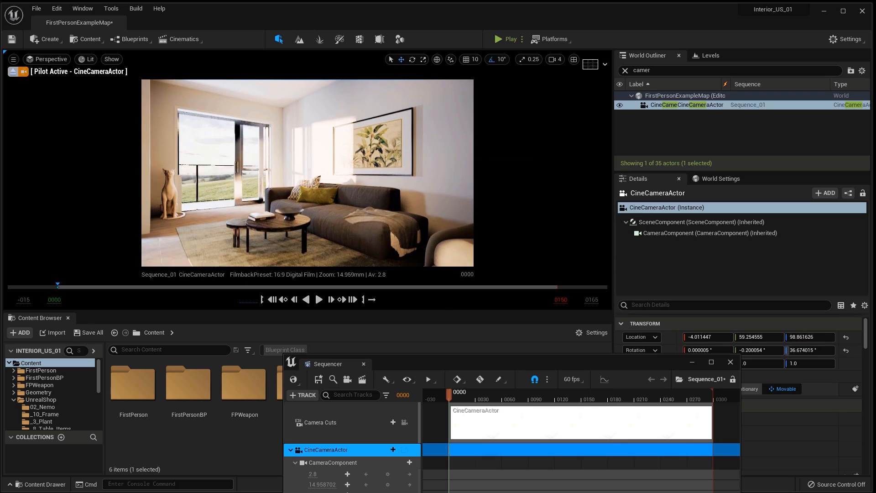
left_click(313, 212)
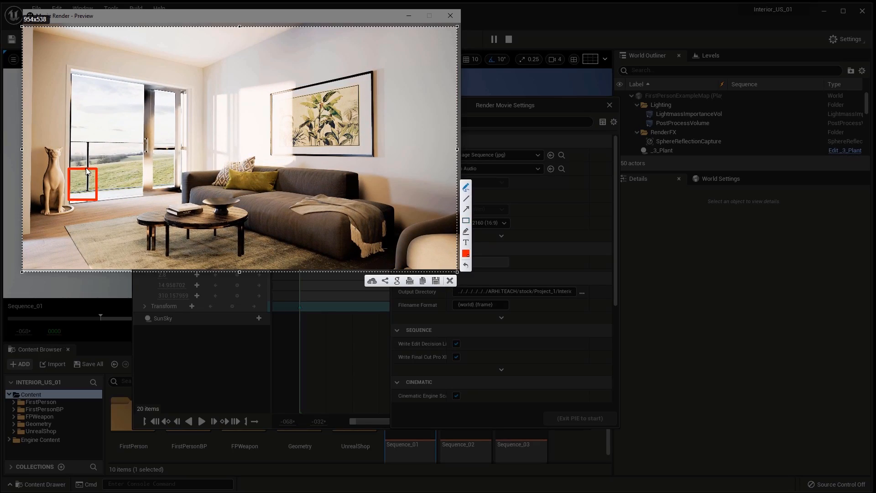
Search the model library for 'monstera', then enter the new frames folder name
left_click(450, 15)
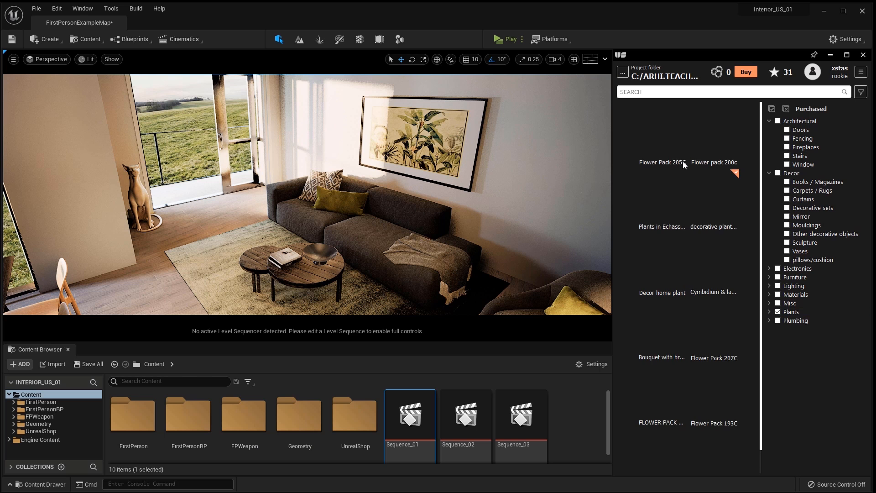
type("monstera")
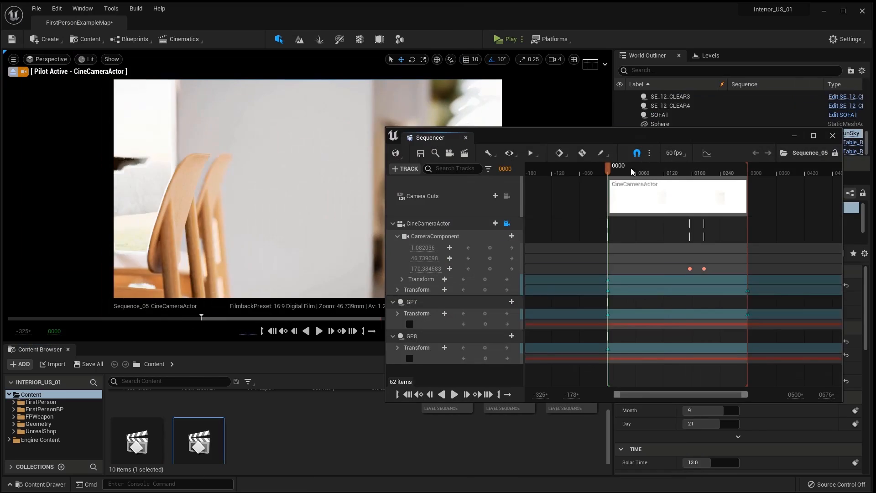
type("ca")
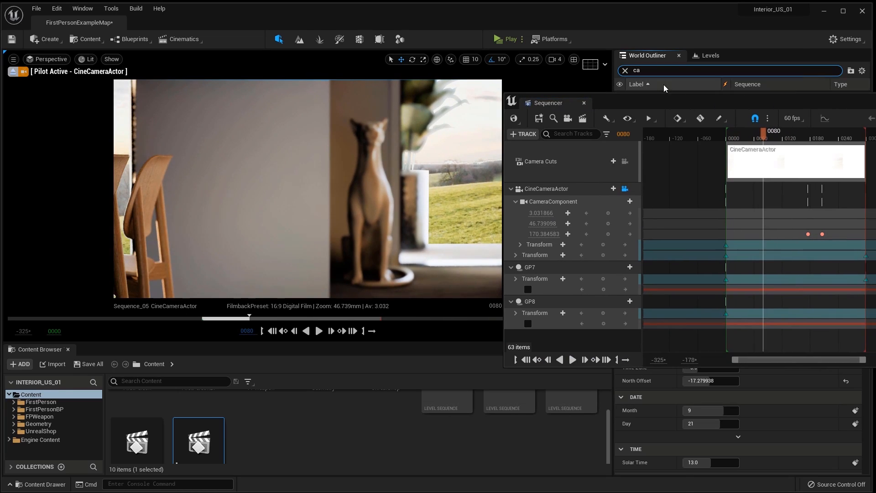
type("me")
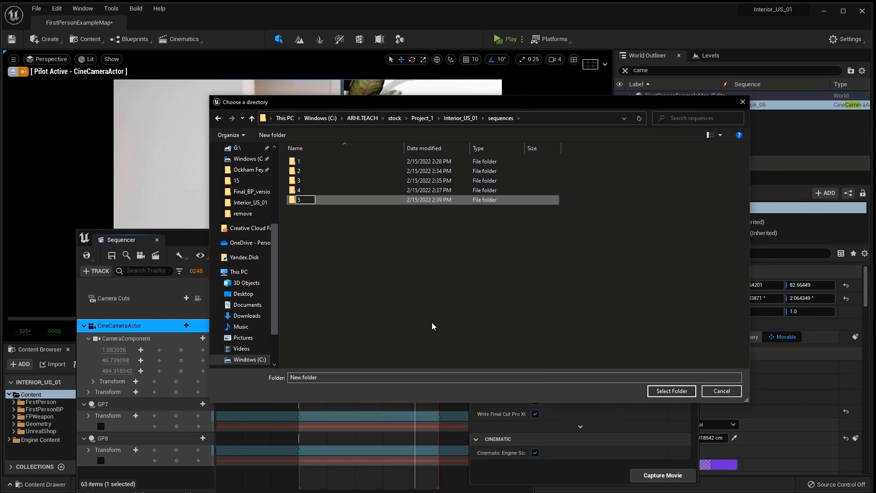
left_click(672, 390)
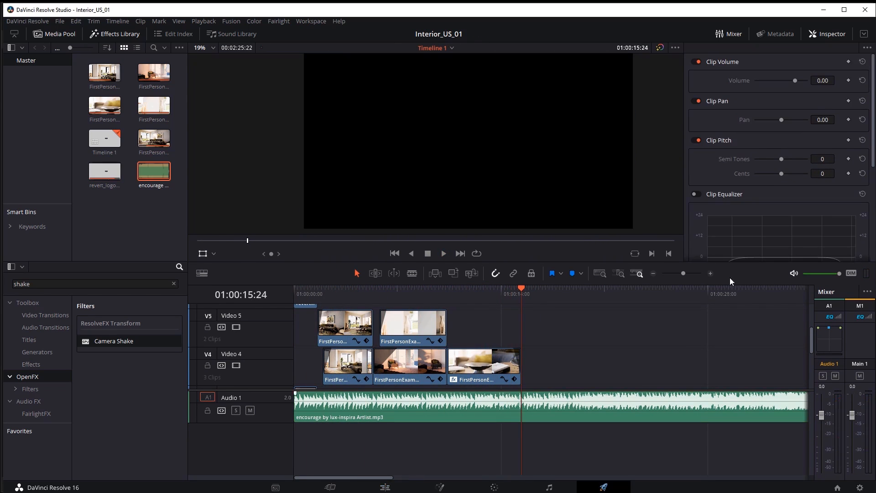
Place the rendered interior clips on the timeline above the music track
left_click(603, 487)
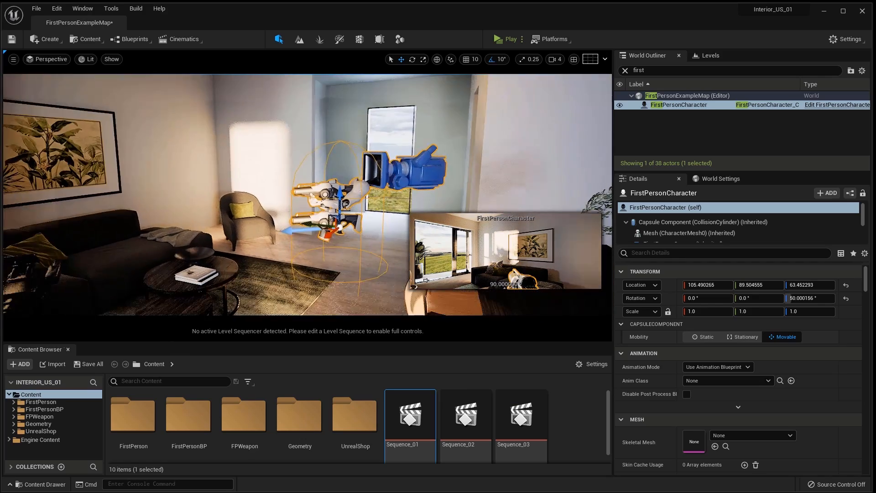
Start and stop a play test of the living room, then select the character
left_click(507, 39)
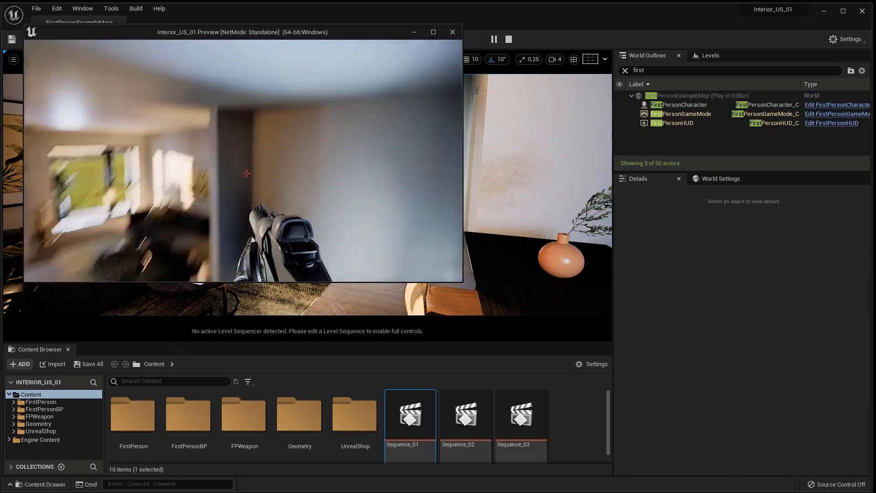
left_click(508, 39)
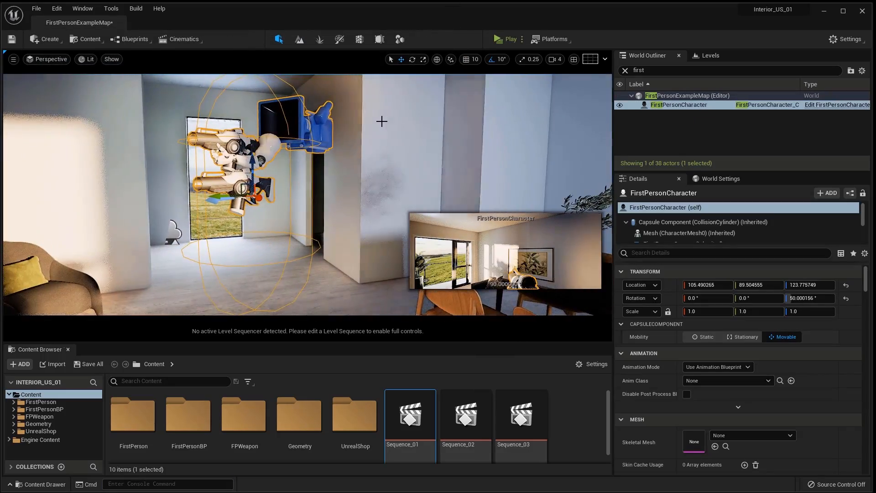
left_click(89, 60)
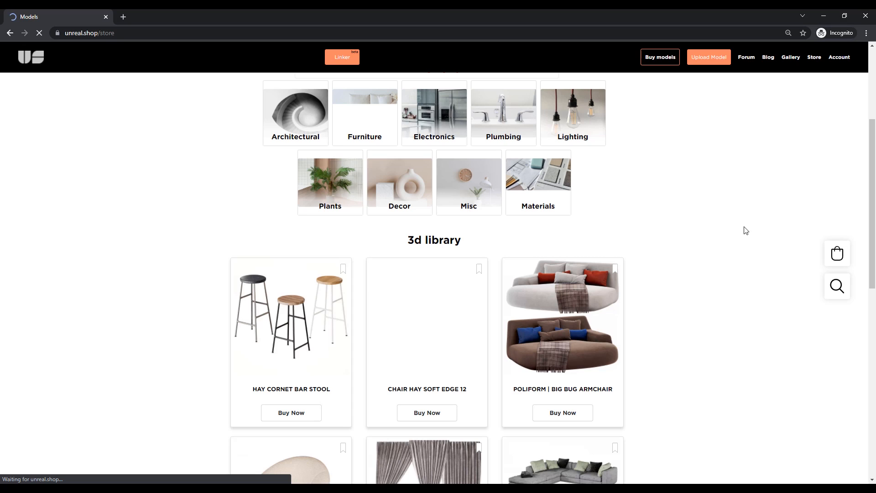
Scroll the UnrealShop store and page through to page 7, then page 10
scroll("down", 3)
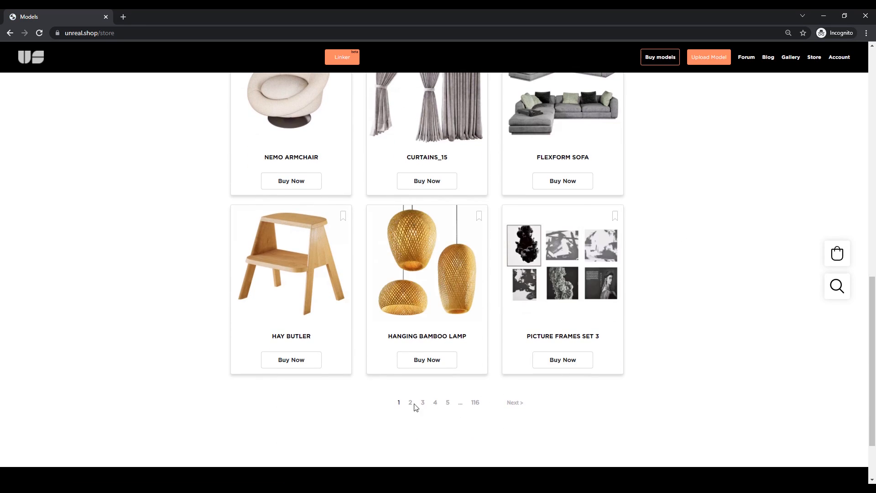
left_click(463, 357)
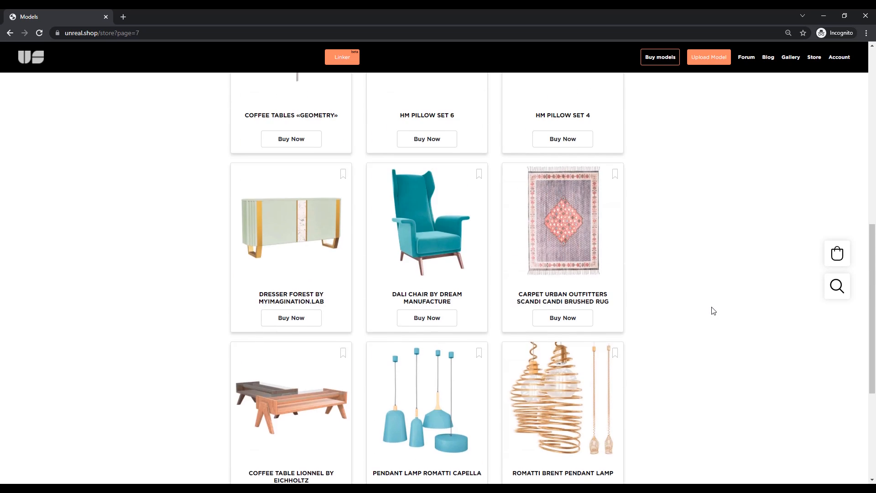
scroll("down", 3)
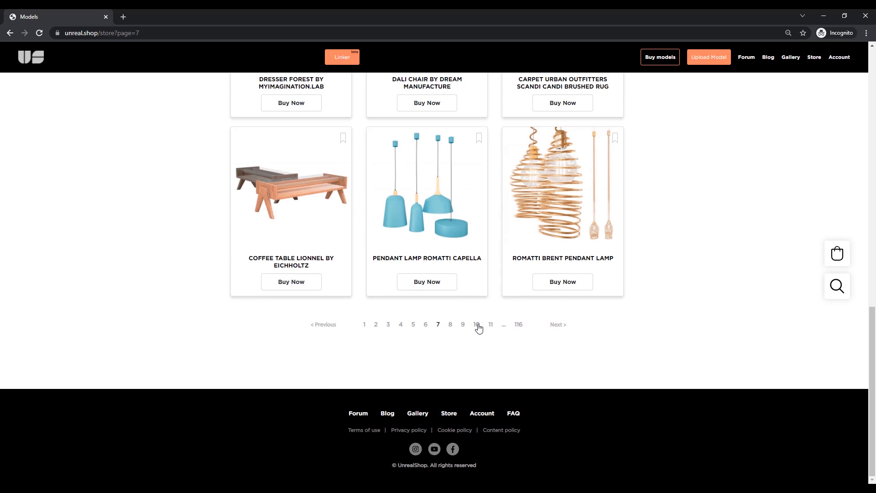
left_click(477, 324)
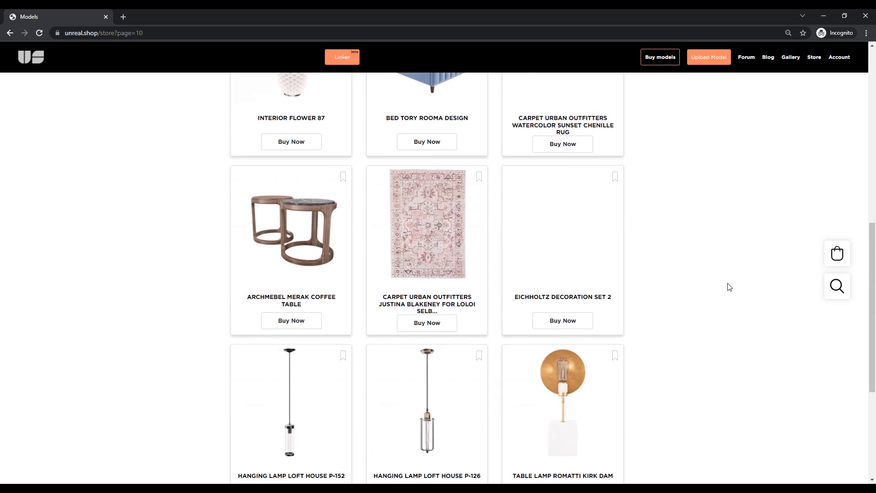
scroll("down", 3)
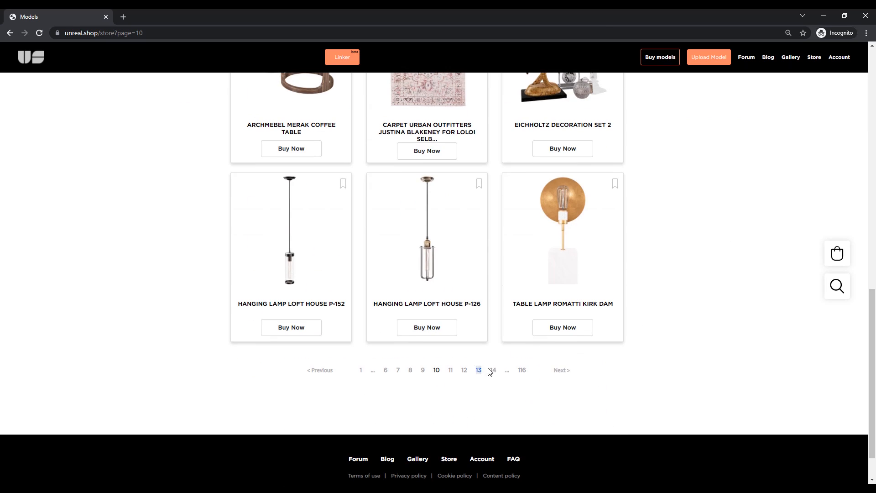